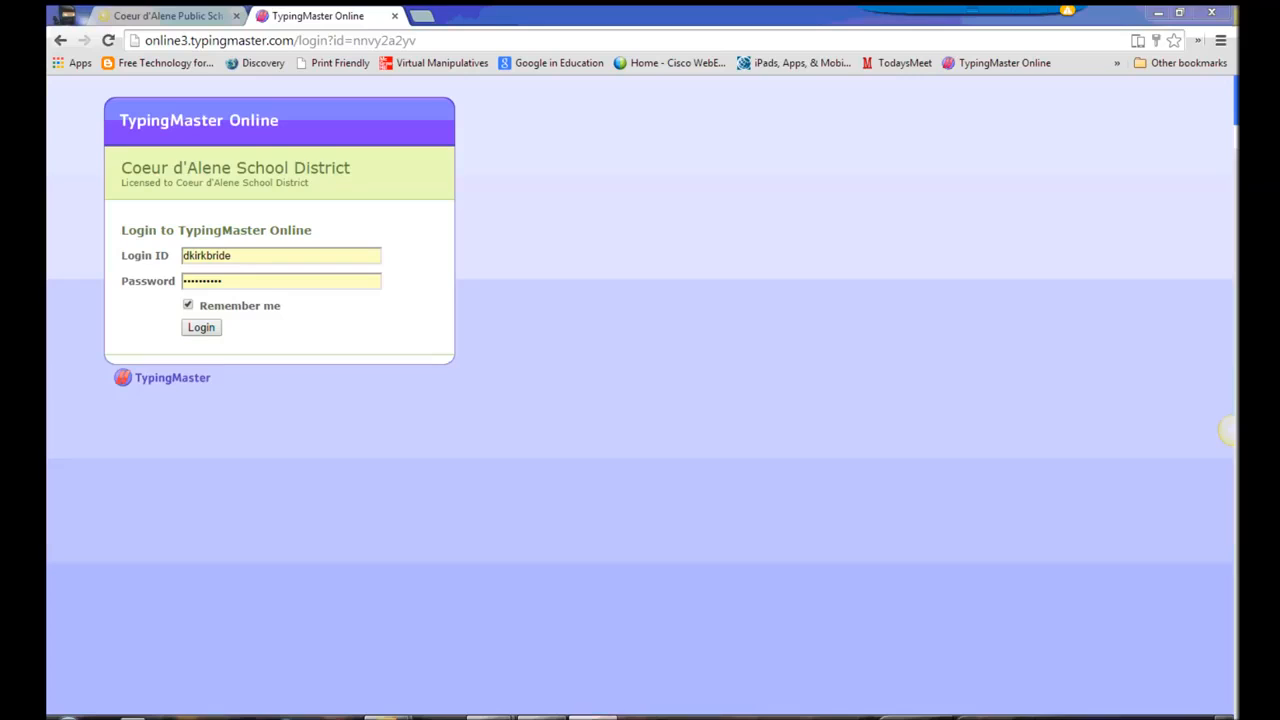
pyautogui.moveTo(356, 448)
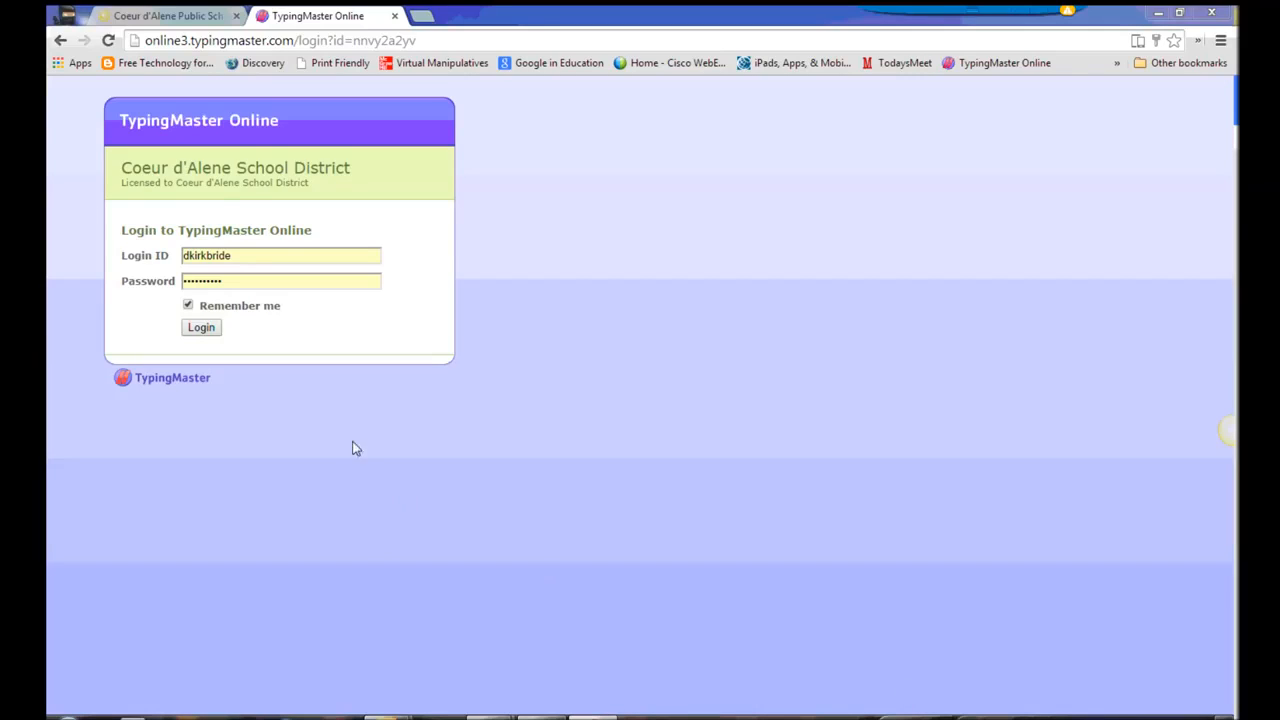
pyautogui.moveTo(218, 198)
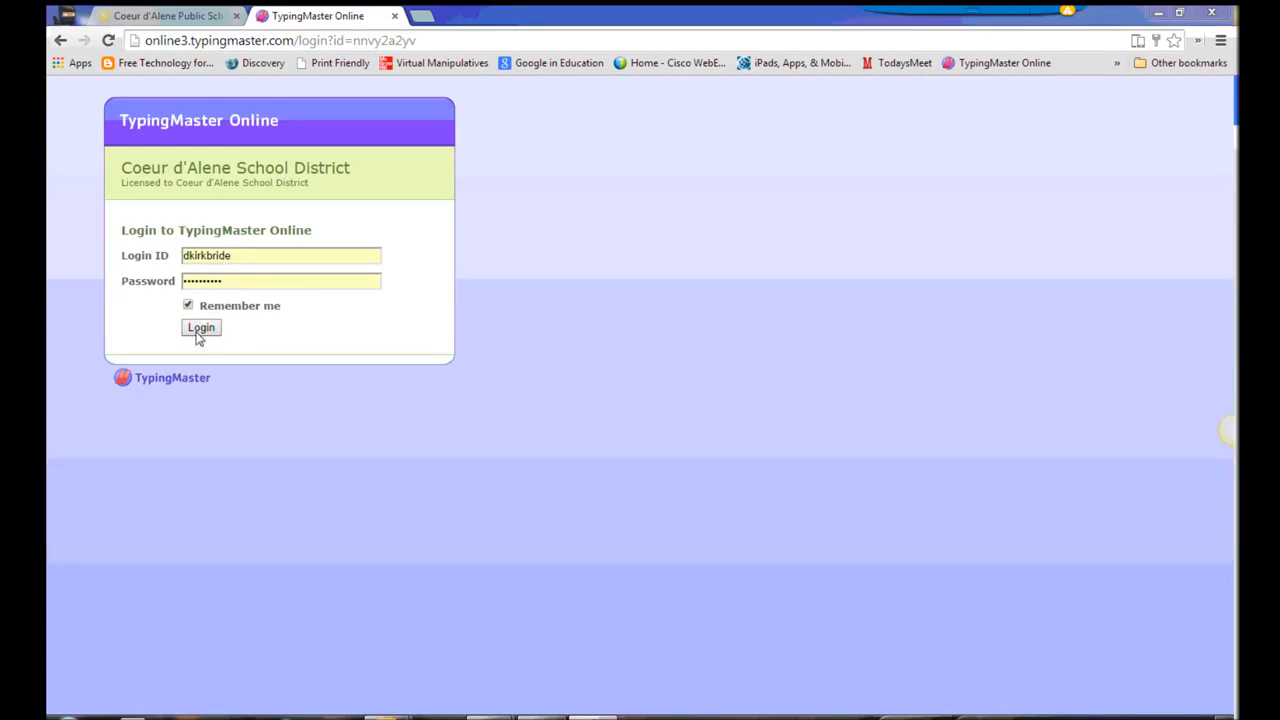
# Step: Log in to the Coeur d'Alene School District manager account with the saved credentials
pyautogui.click(200, 328)
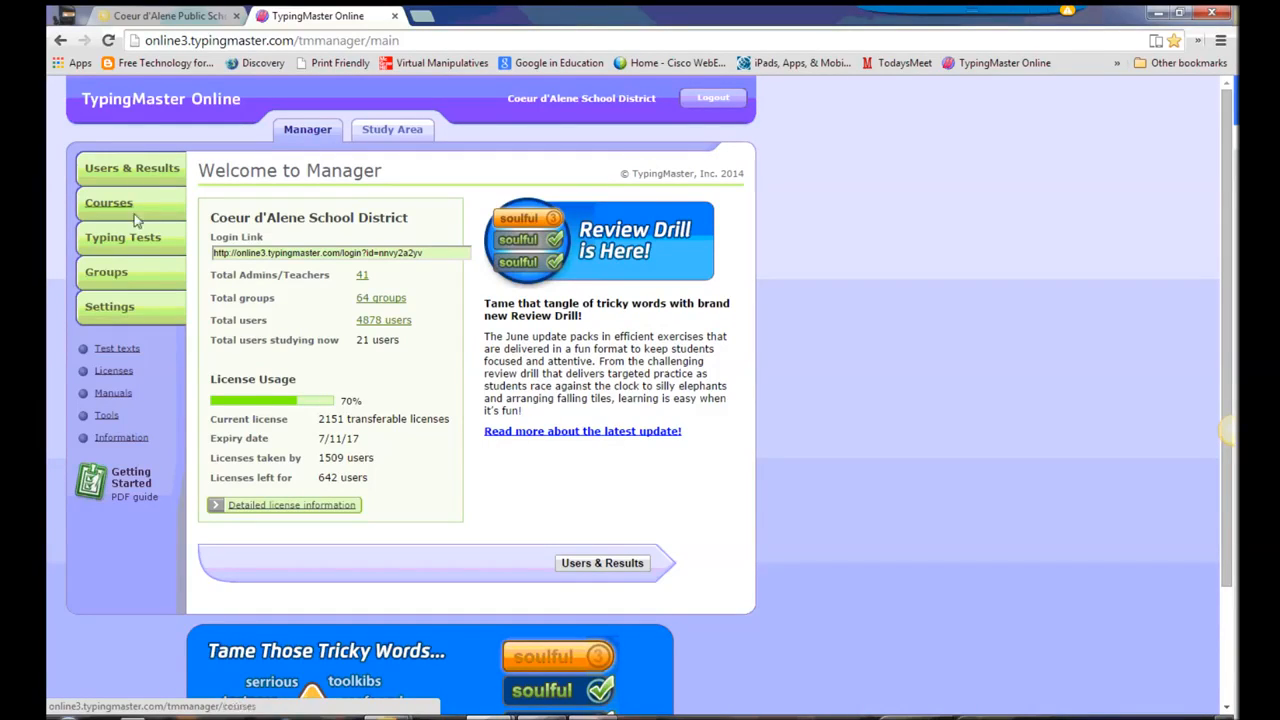
# Step: Show the Groups page listing the district's 64 shared groups
pyautogui.click(106, 272)
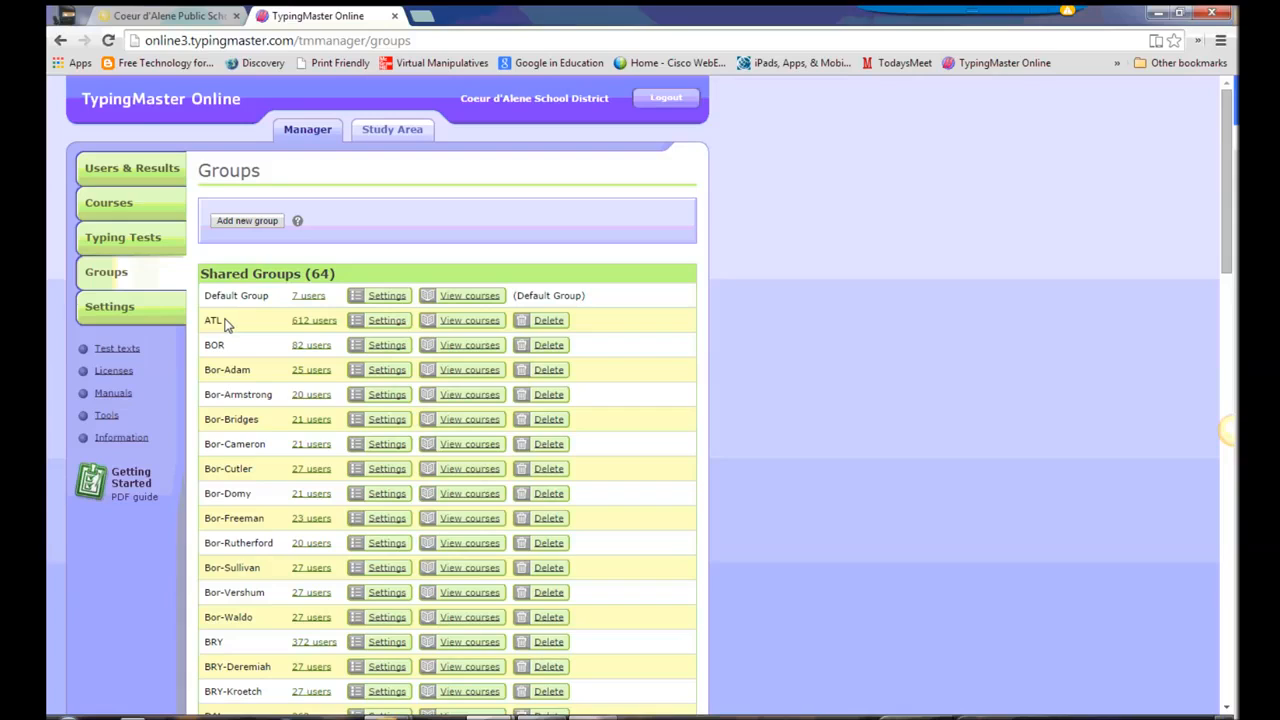
pyautogui.moveTo(216, 382)
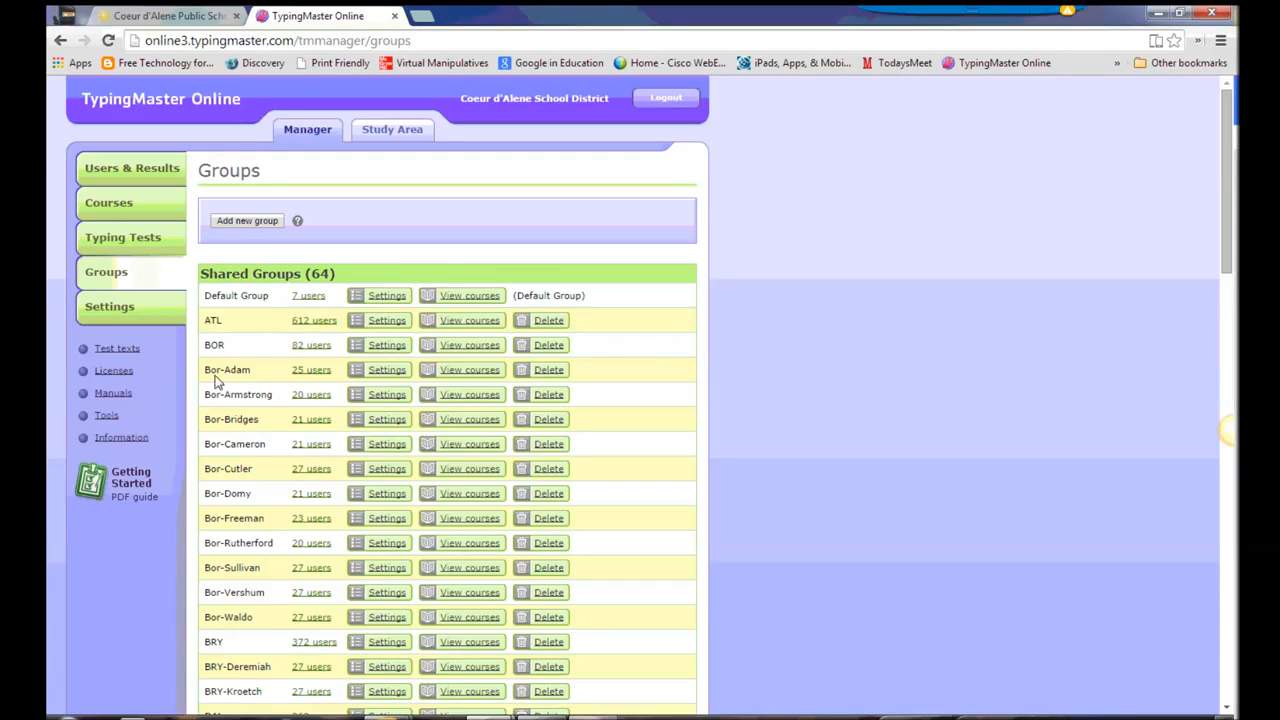
pyautogui.moveTo(248, 376)
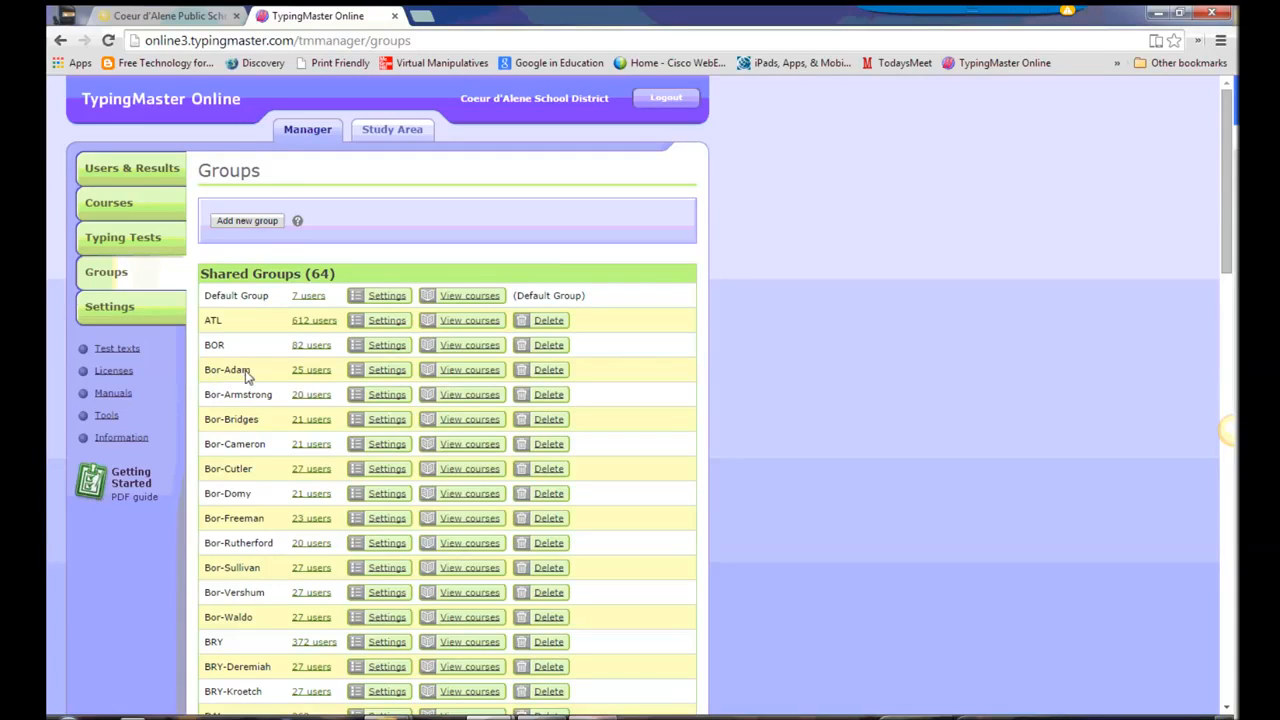
pyautogui.moveTo(258, 374)
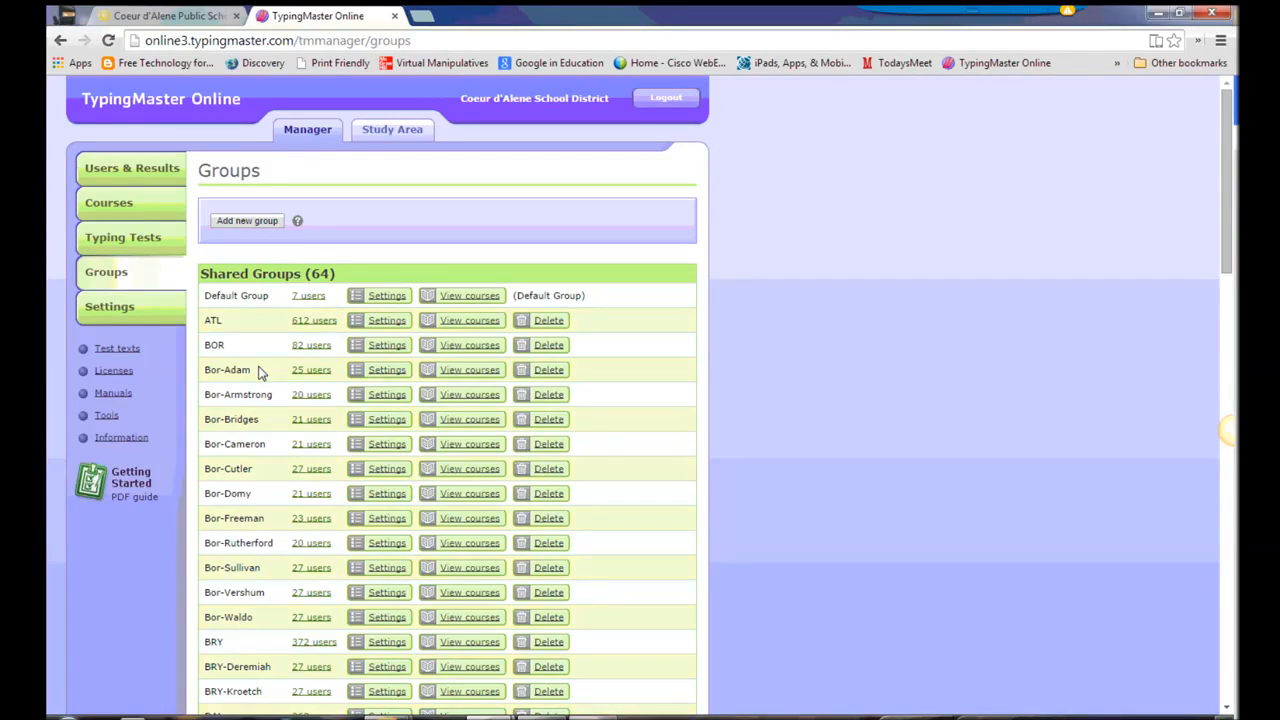
pyautogui.moveTo(208, 384)
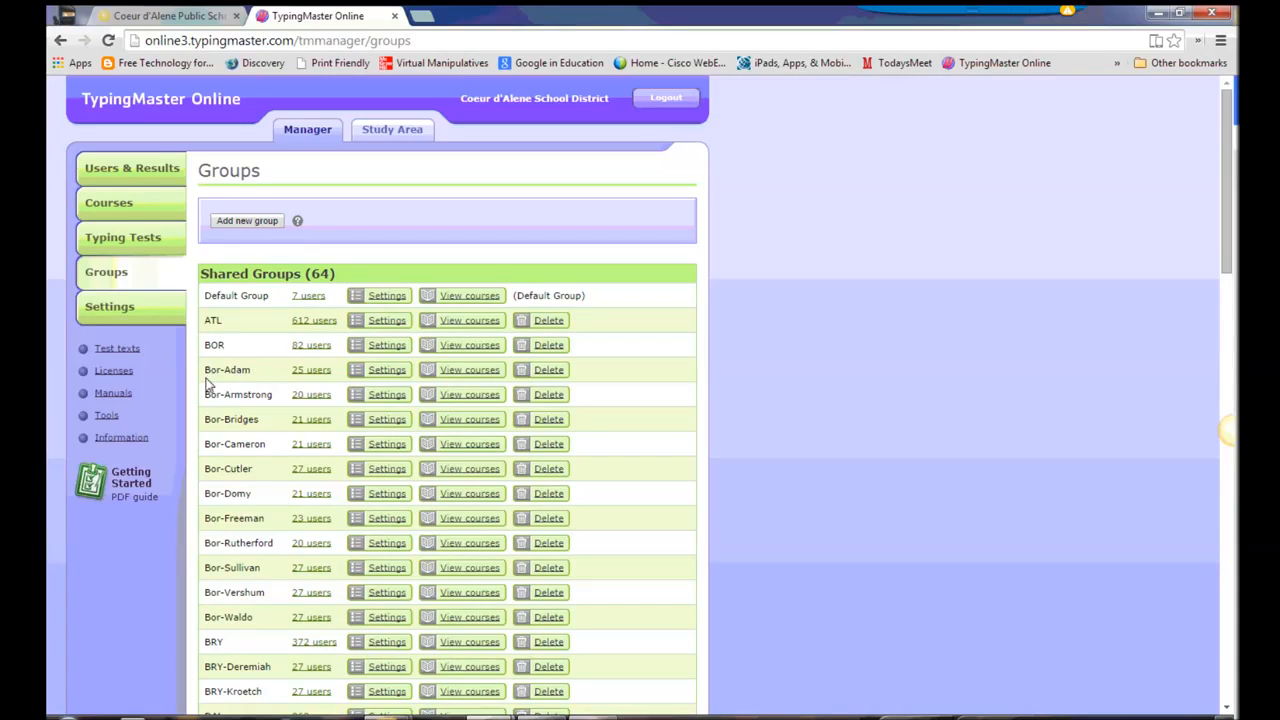
pyautogui.moveTo(228, 388)
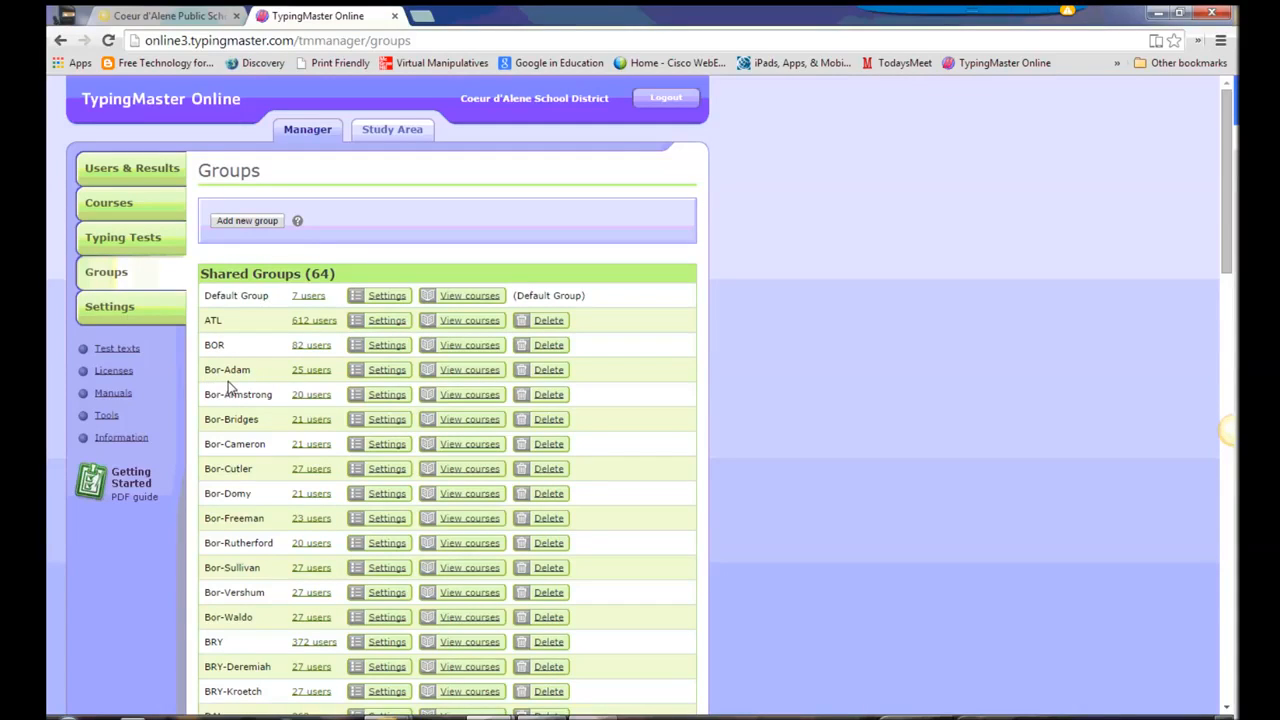
pyautogui.moveTo(248, 388)
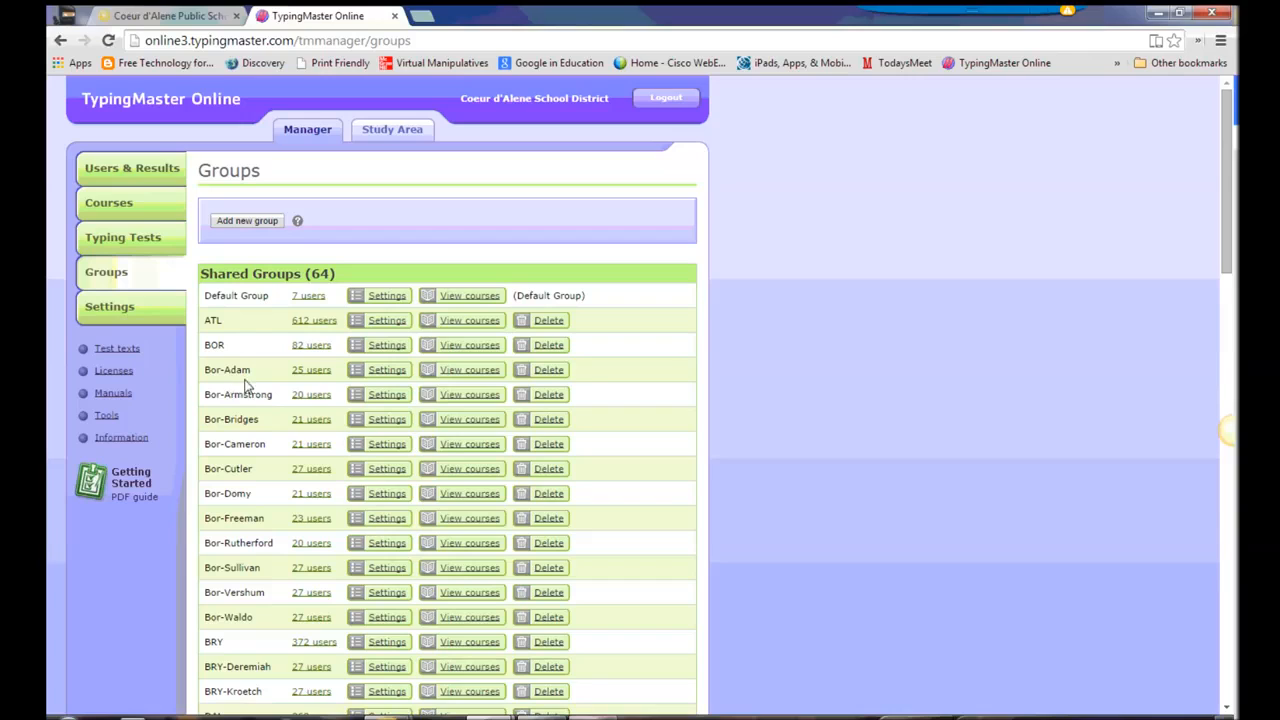
pyautogui.moveTo(258, 384)
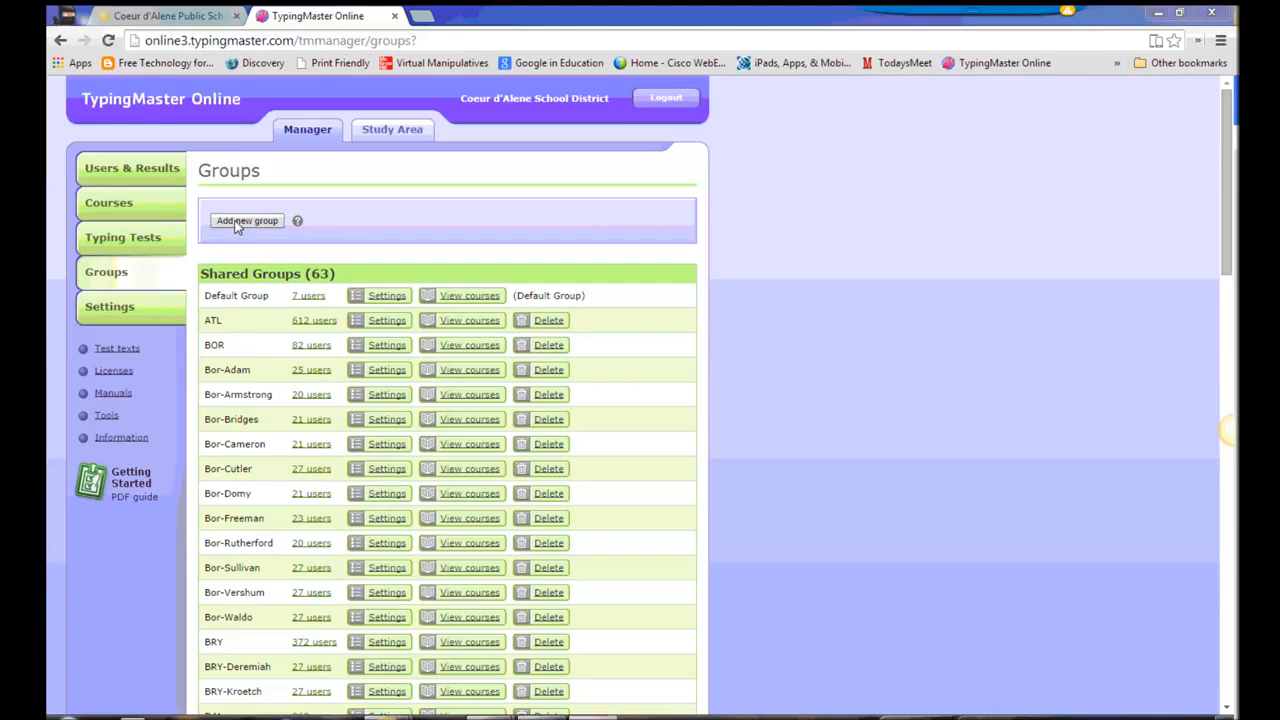
# Step: Start a new shared group and name it 'MED - Staples' from the autocomplete suggestion
pyautogui.click(248, 220)
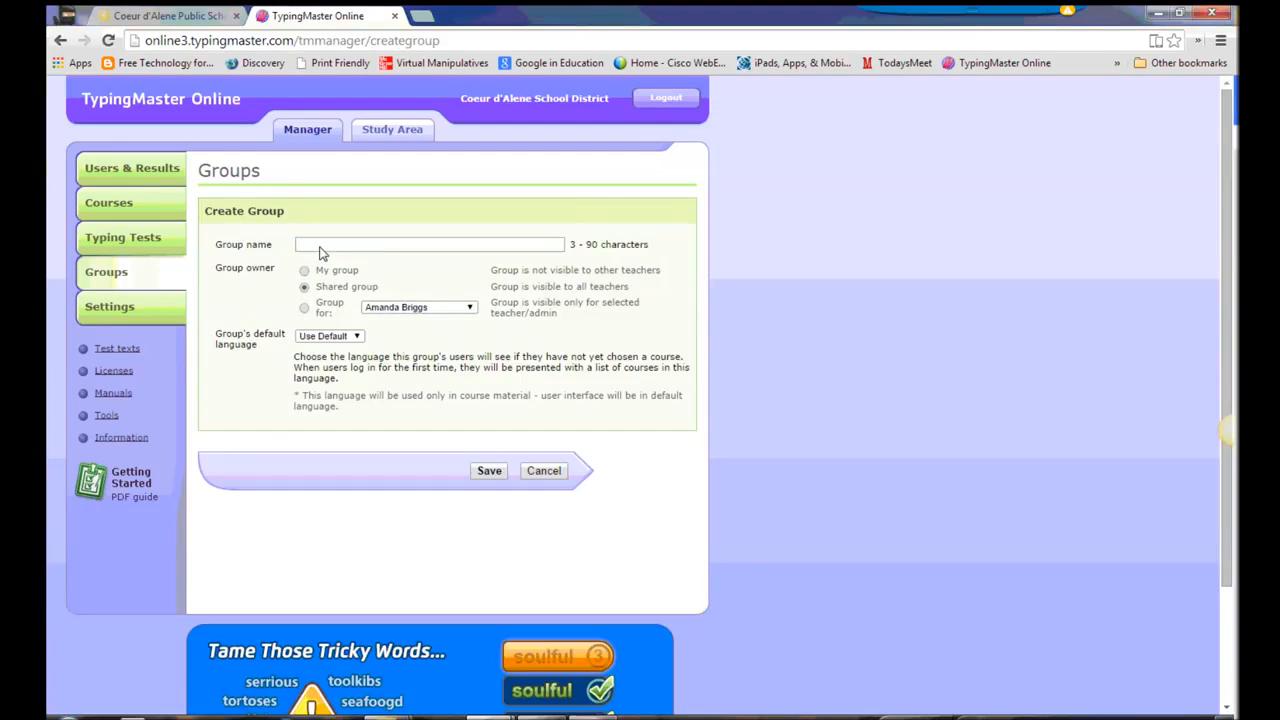
pyautogui.write('ME')
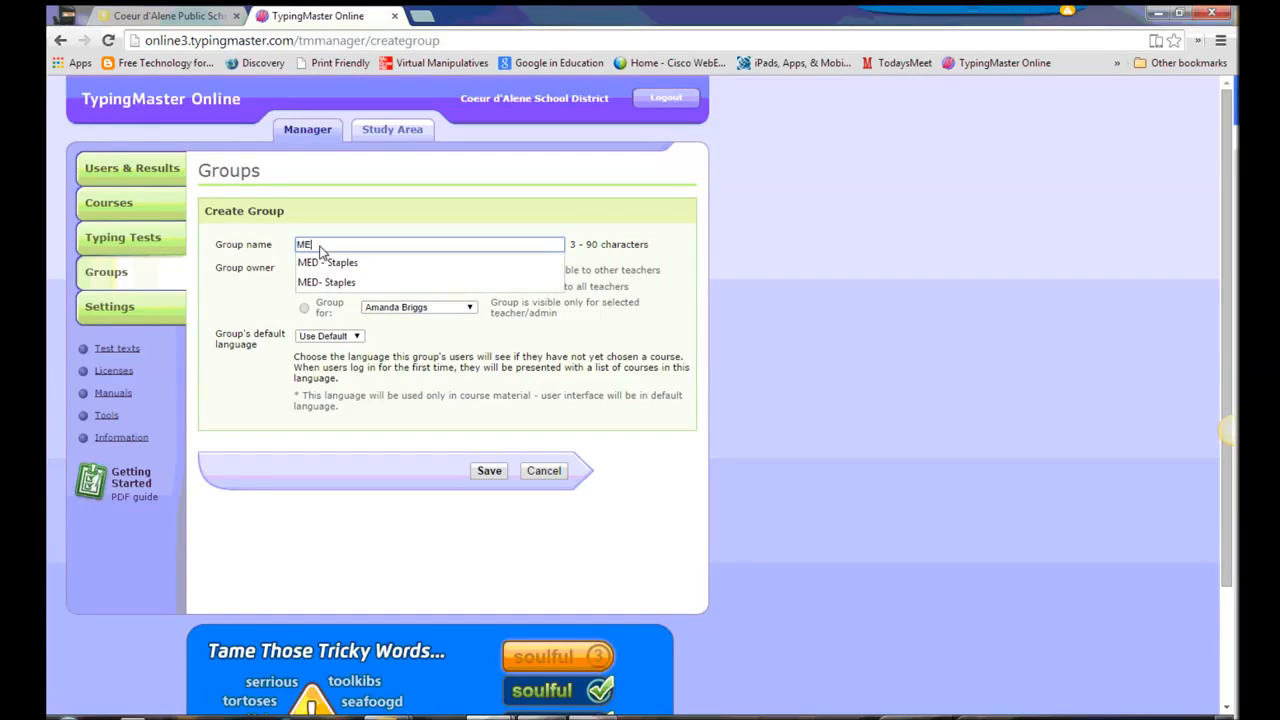
pyautogui.click(328, 262)
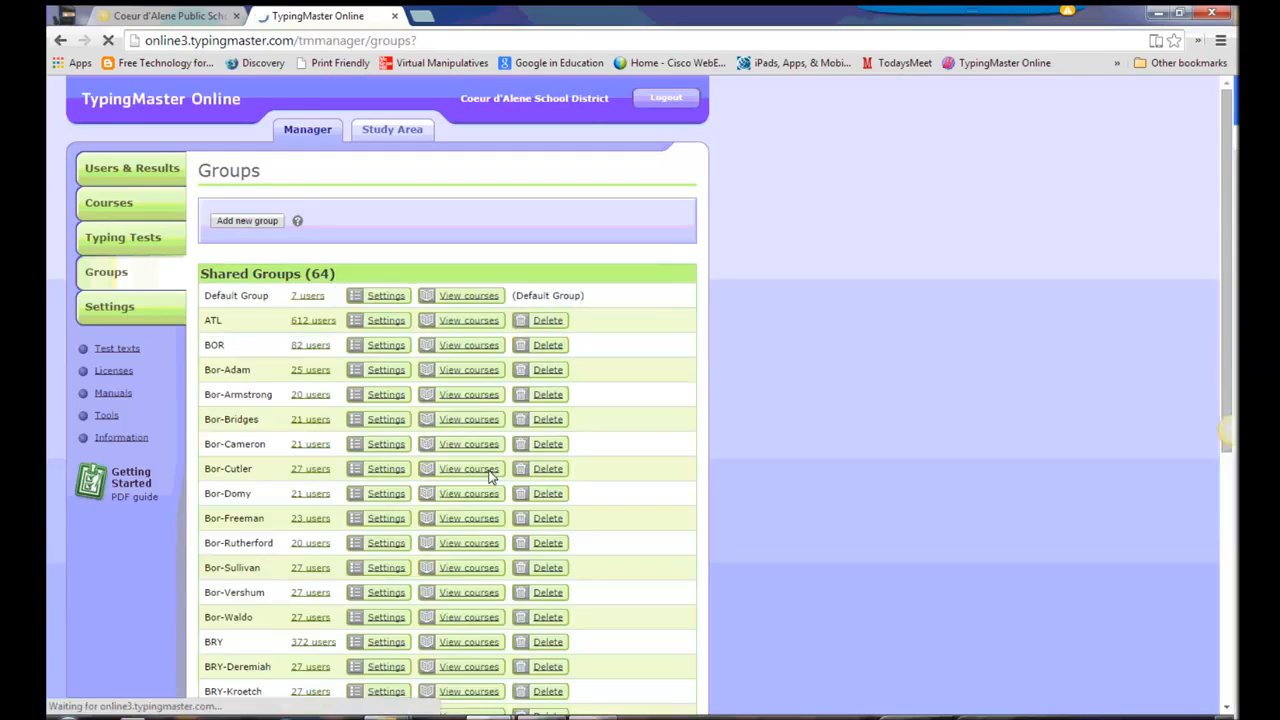
# Step: Scroll the shared groups list down toward the MED groups
pyautogui.scroll(-3)
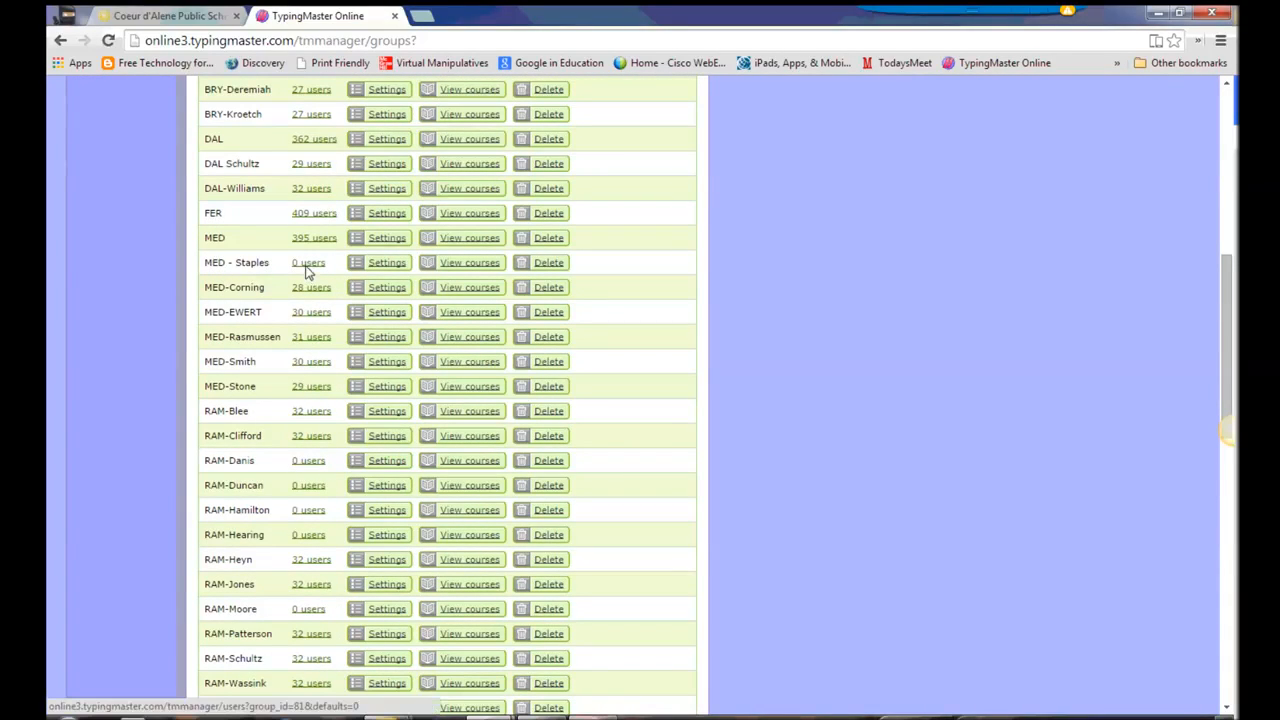
pyautogui.moveTo(308, 262)
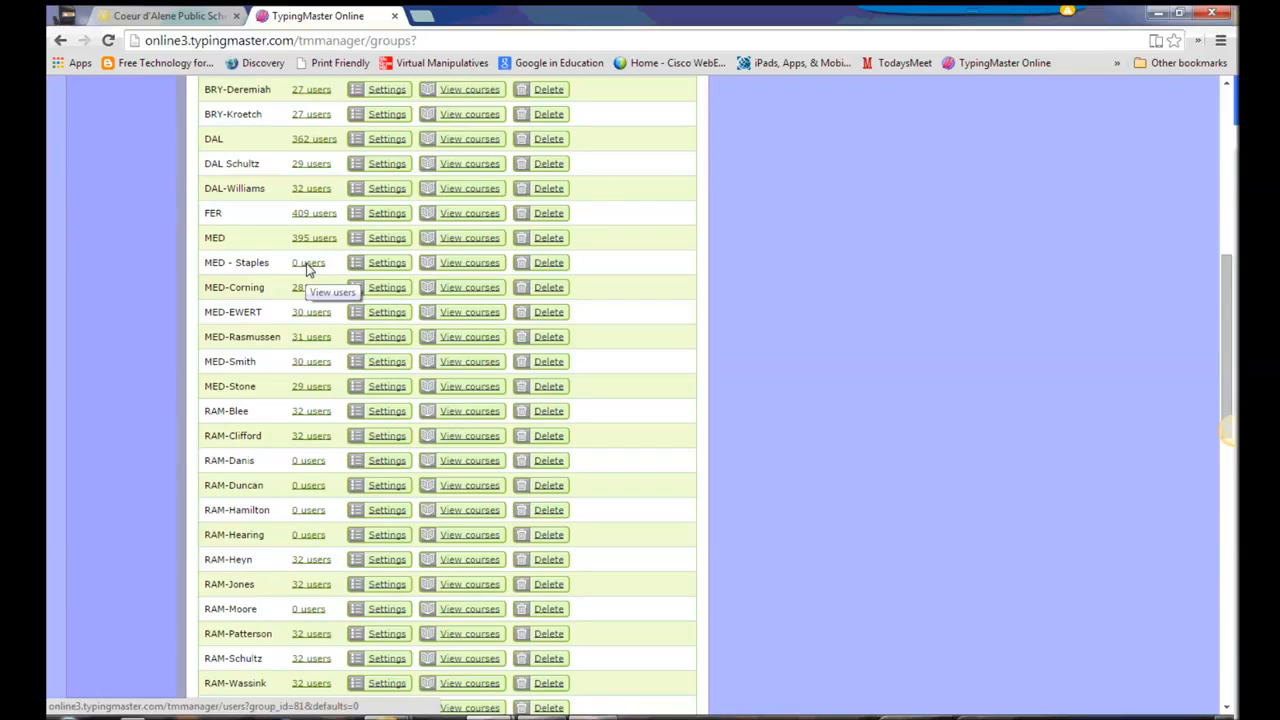
pyautogui.moveTo(240, 240)
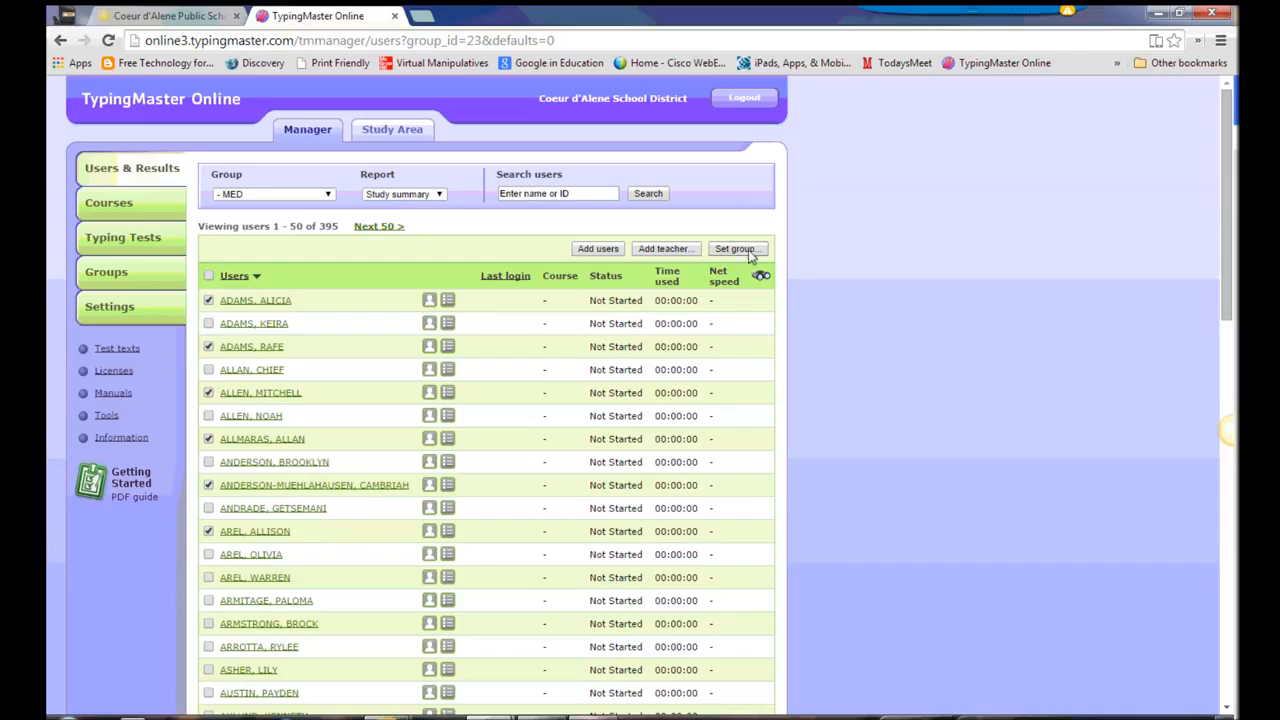
# Step: Move the six checked MED students into MED - Staples (Shared Groups) via Set group
pyautogui.click(736, 248)
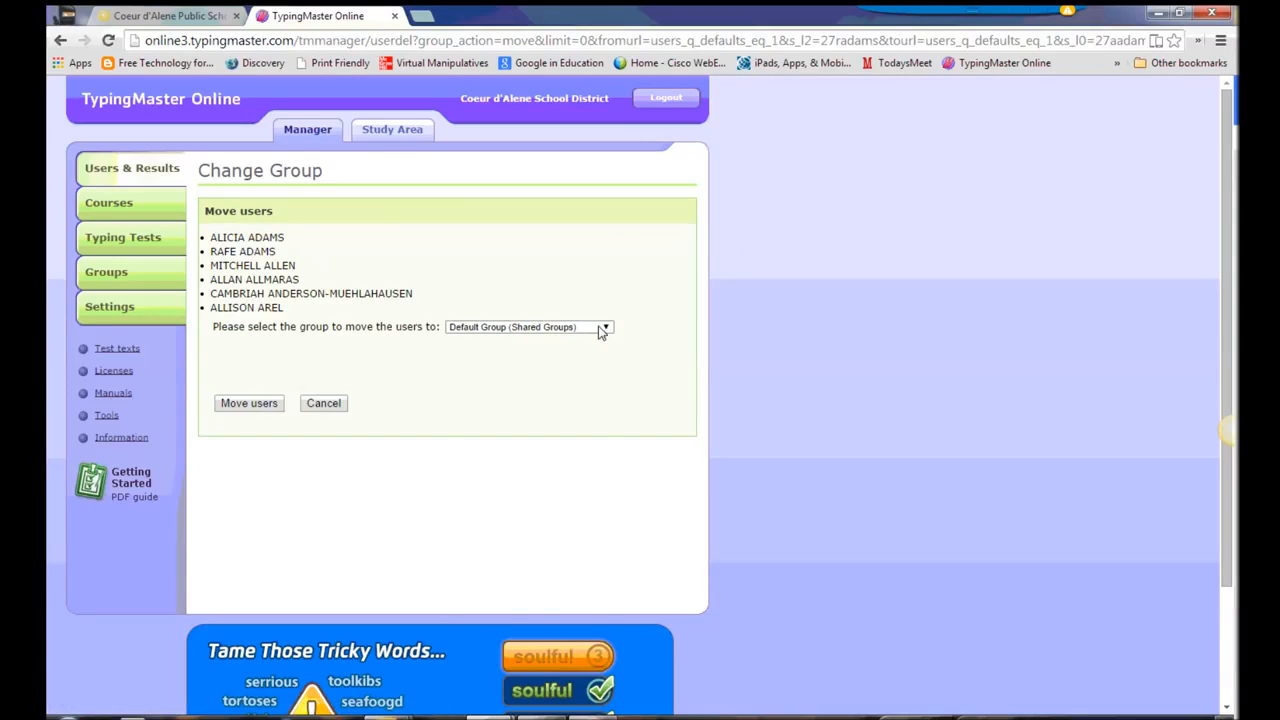
pyautogui.click(604, 328)
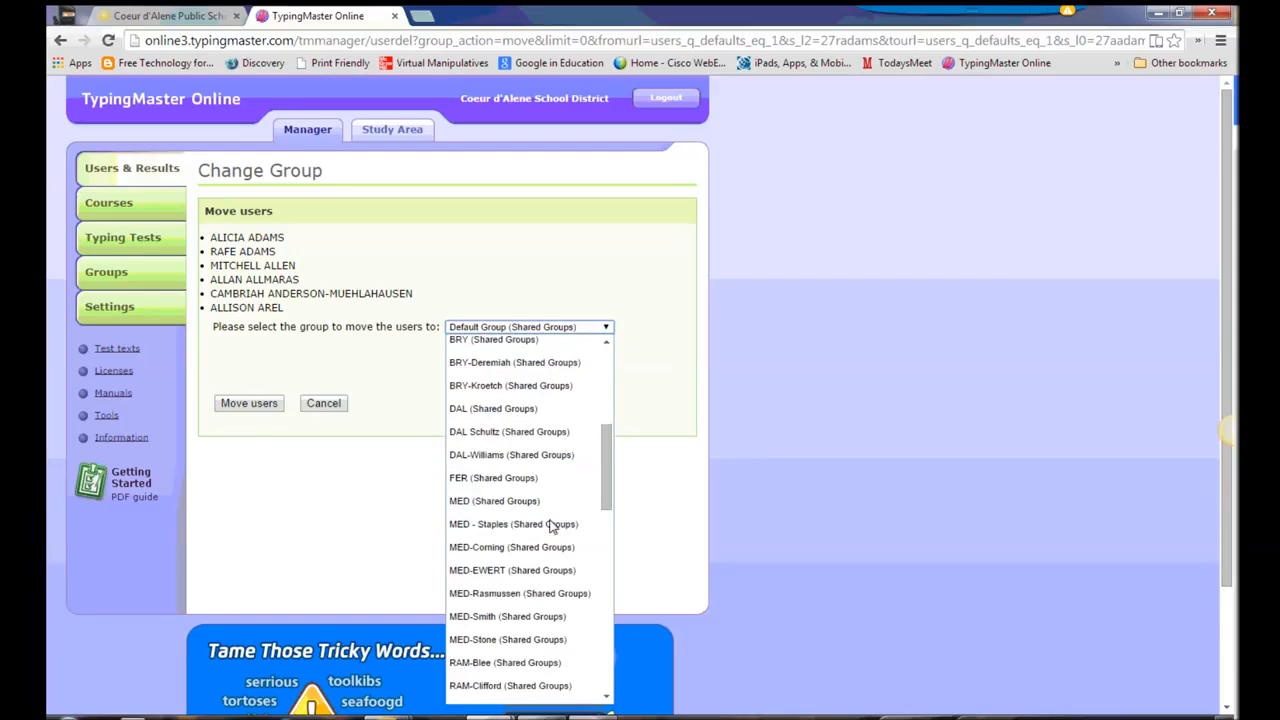
pyautogui.click(512, 524)
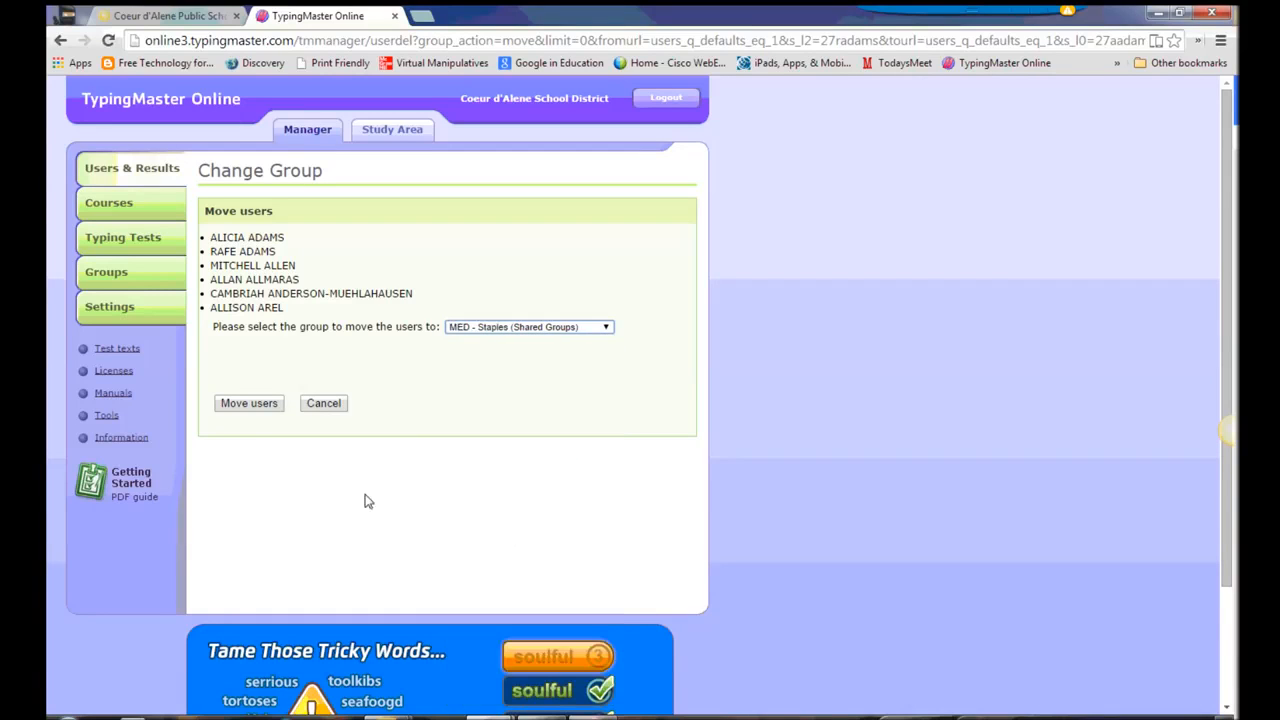
pyautogui.click(248, 404)
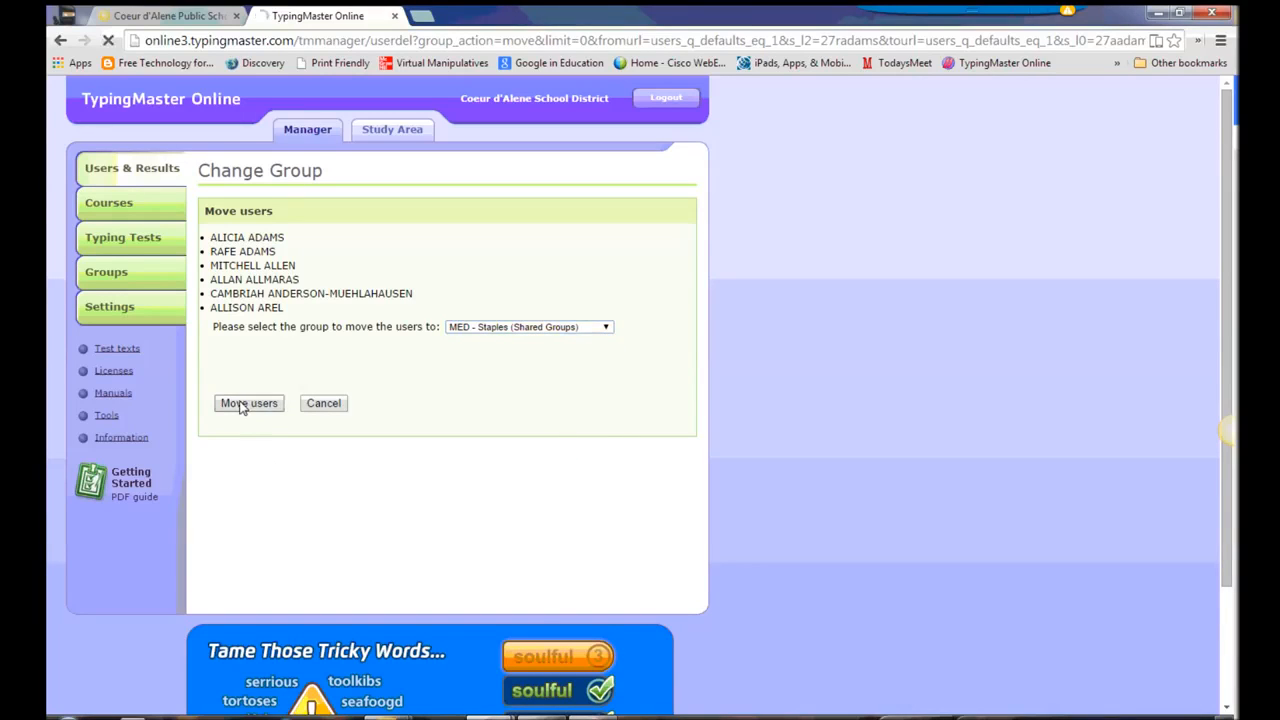
pyautogui.click(248, 404)
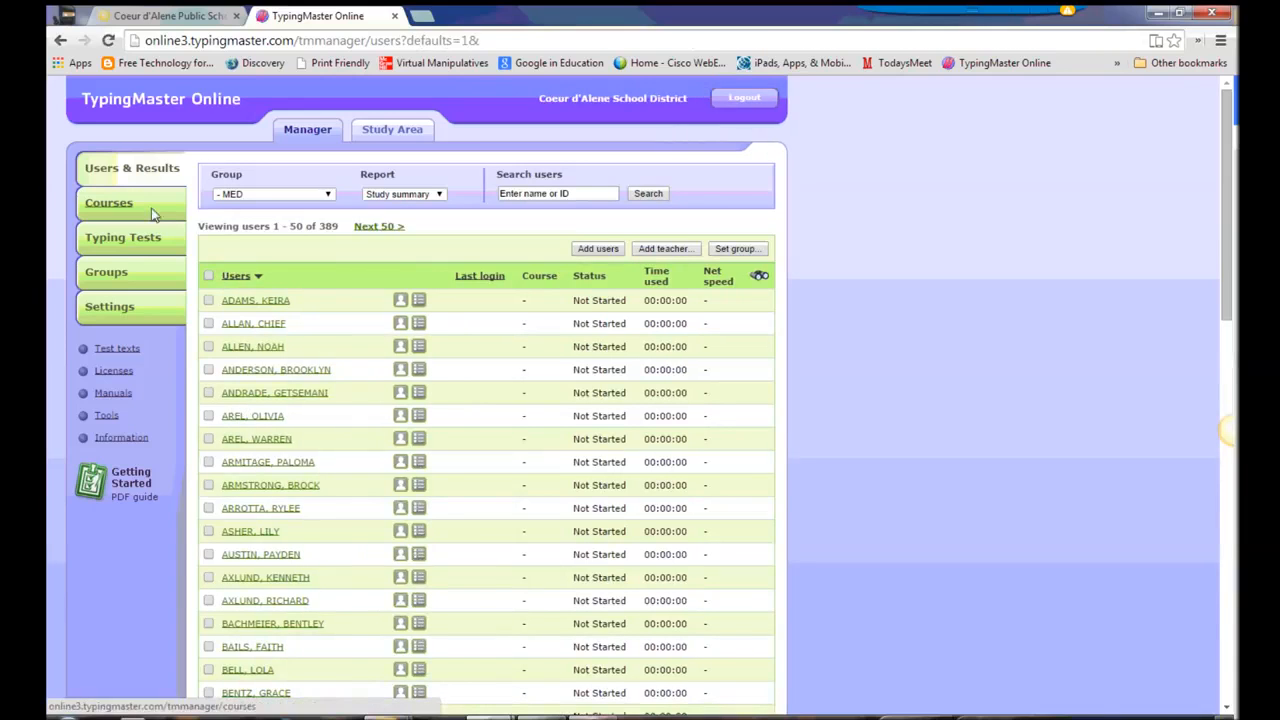
# Step: Return to the Groups page and scroll to the MED groups showing MED - Staples with 6 users
pyautogui.click(106, 272)
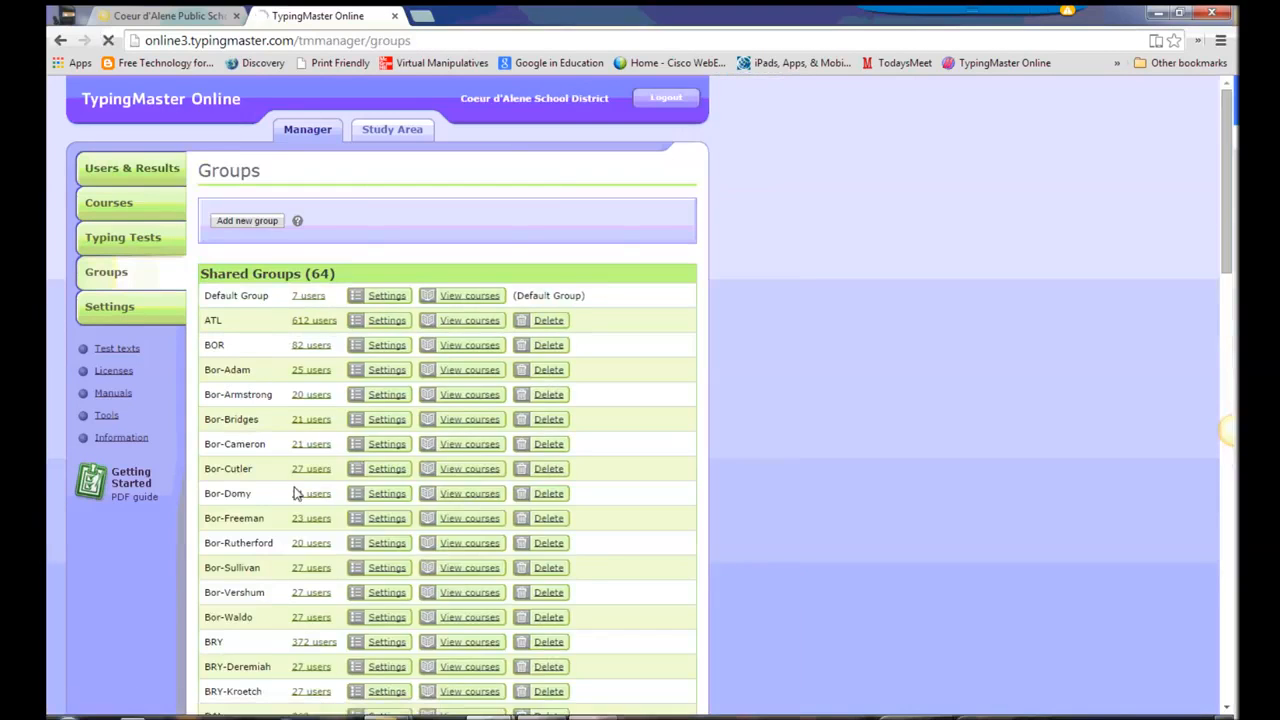
pyautogui.scroll(-3)
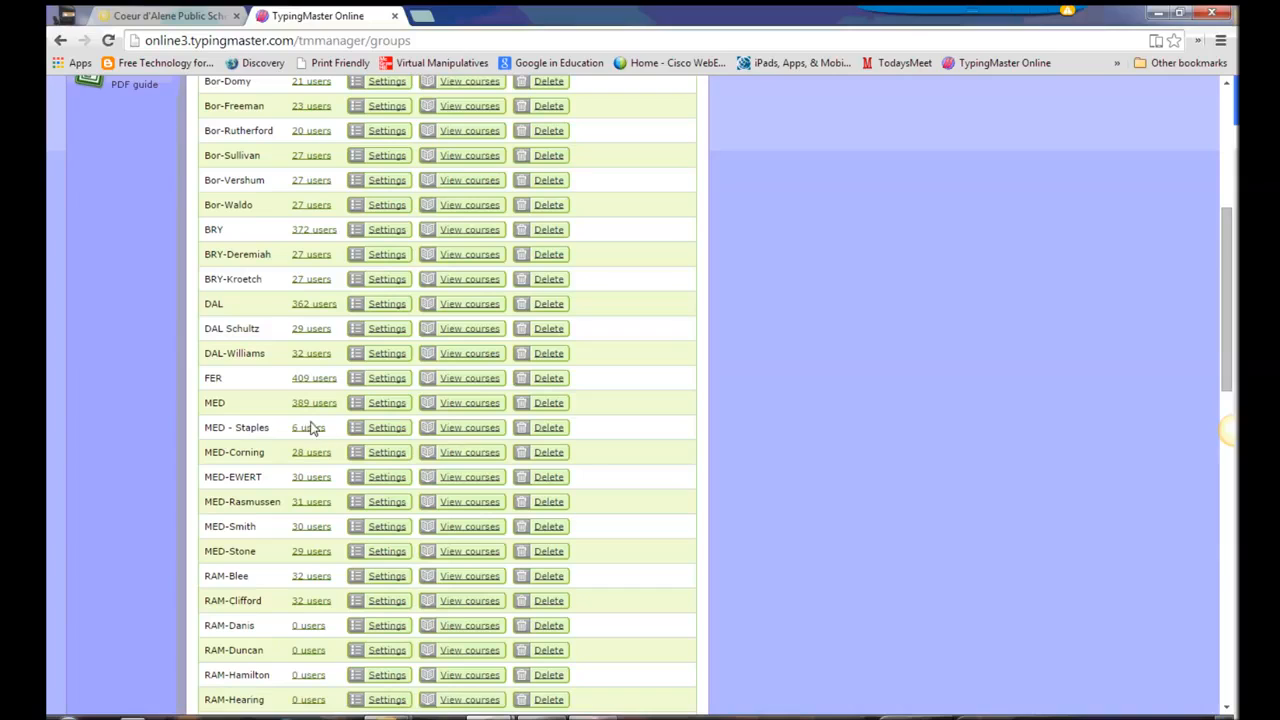
pyautogui.moveTo(308, 428)
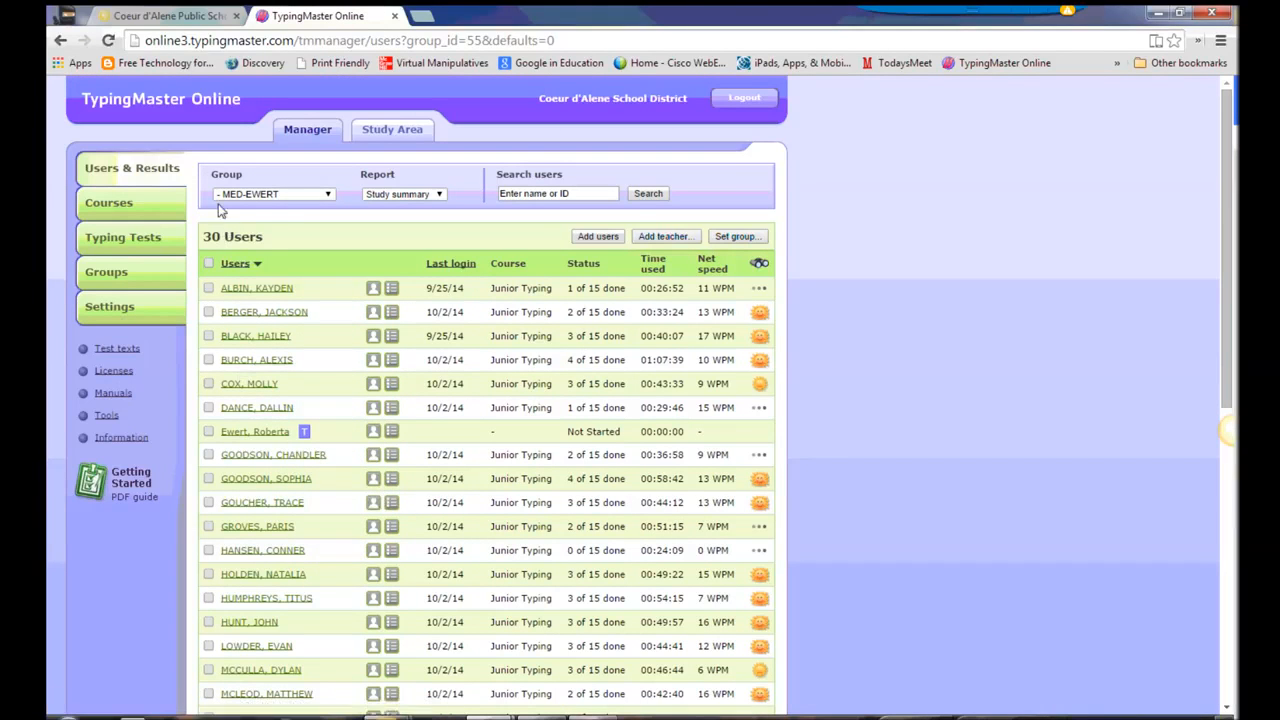
pyautogui.moveTo(348, 284)
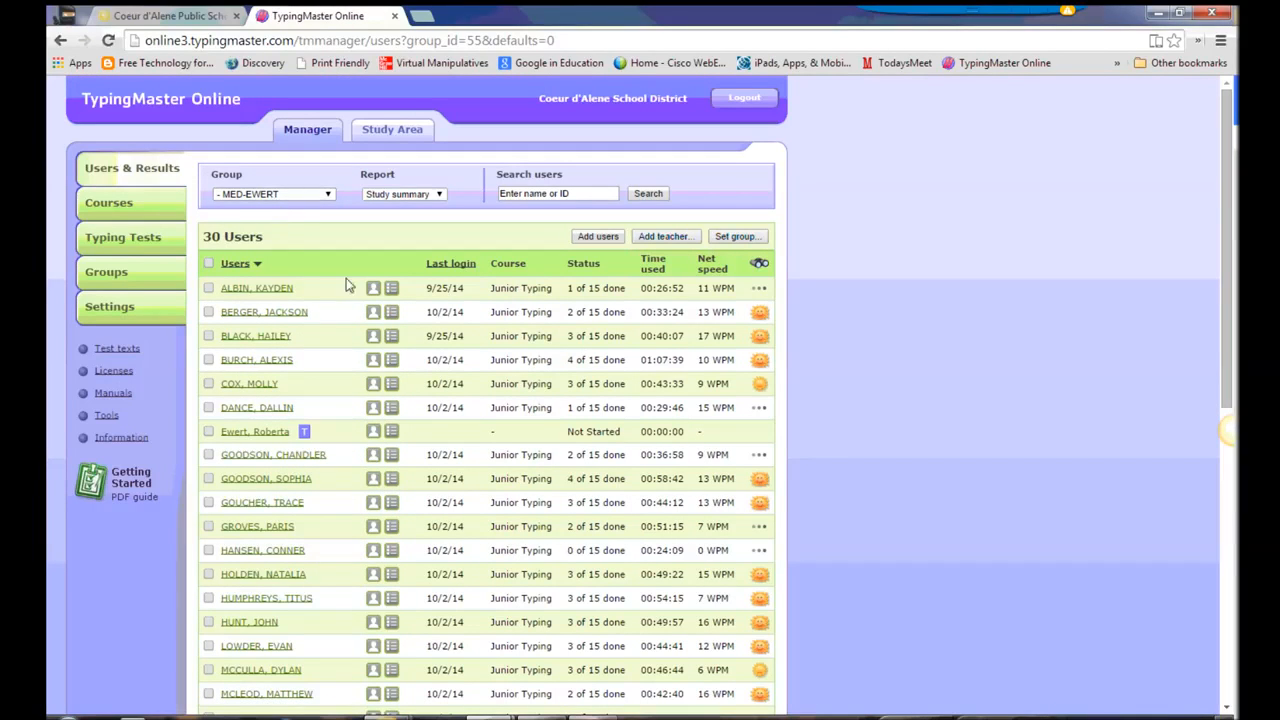
pyautogui.moveTo(452, 298)
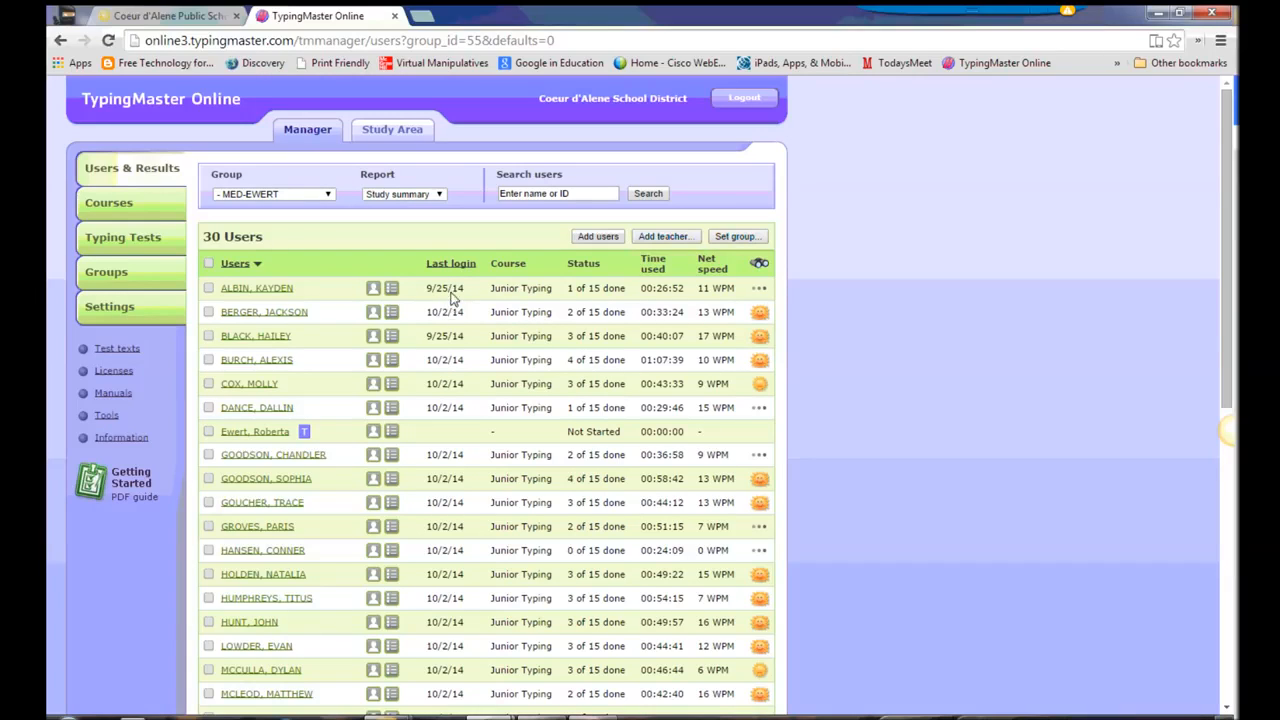
pyautogui.moveTo(448, 302)
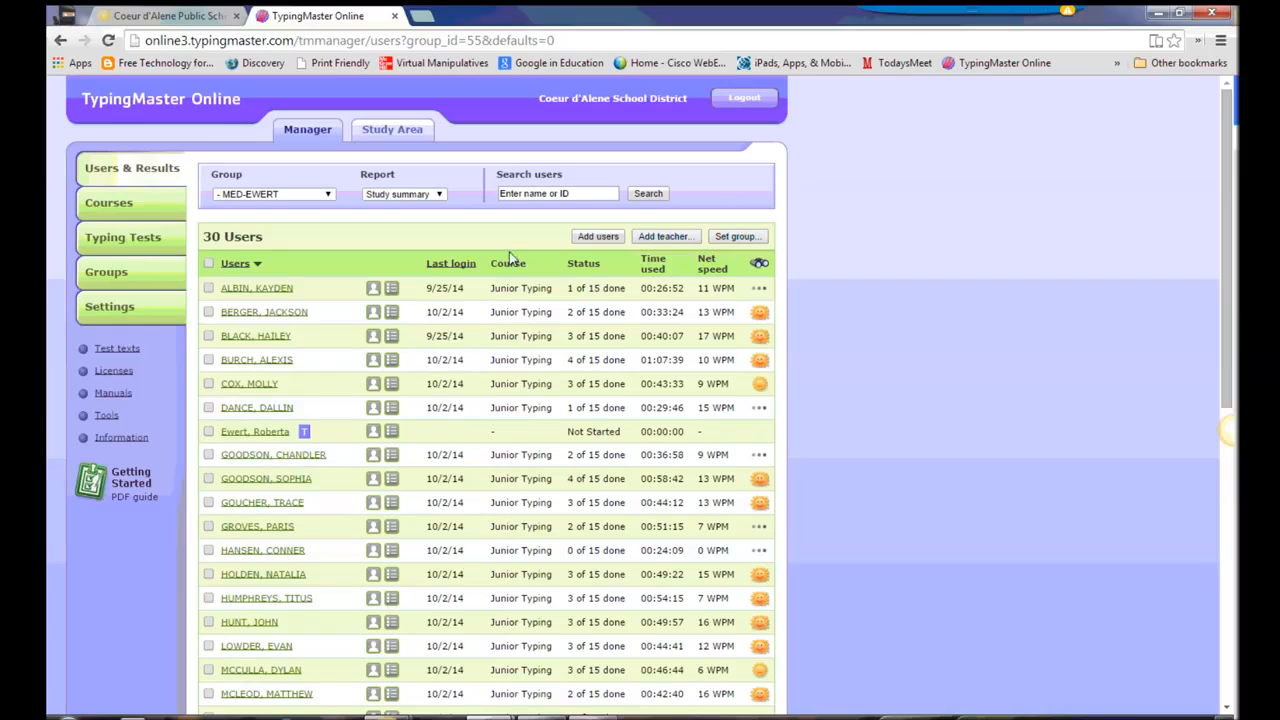
pyautogui.moveTo(564, 380)
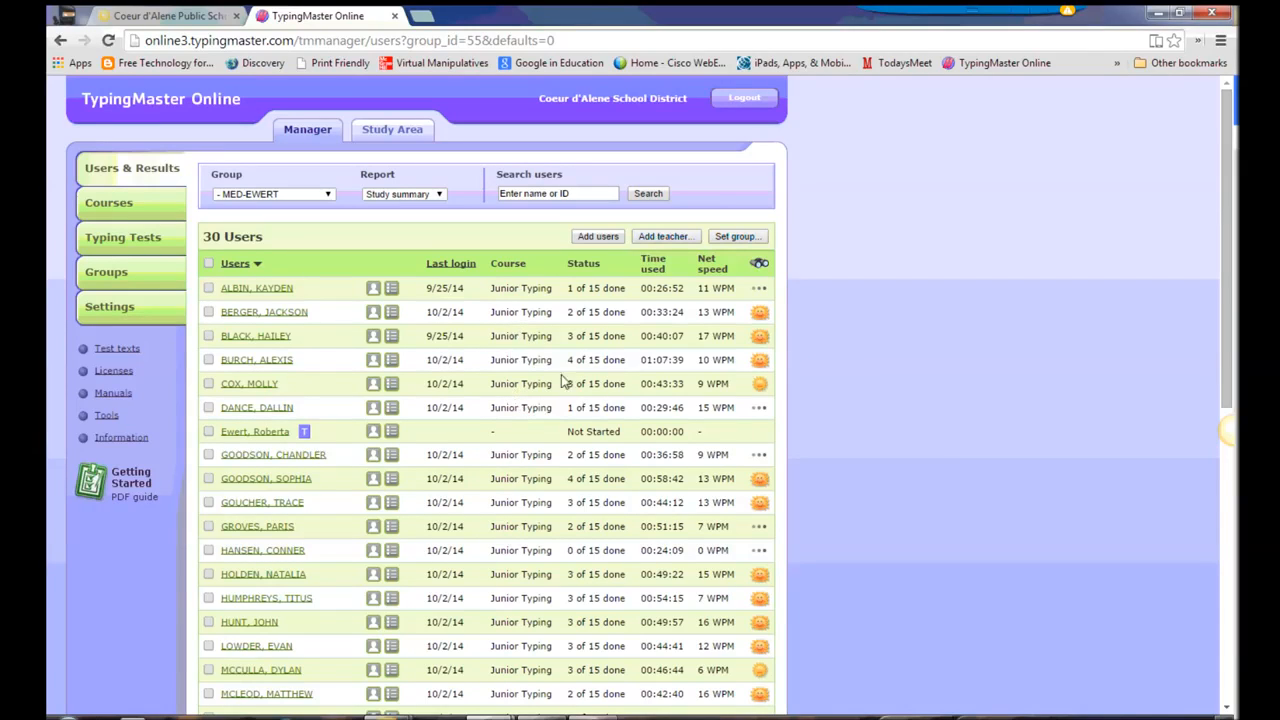
pyautogui.moveTo(596, 402)
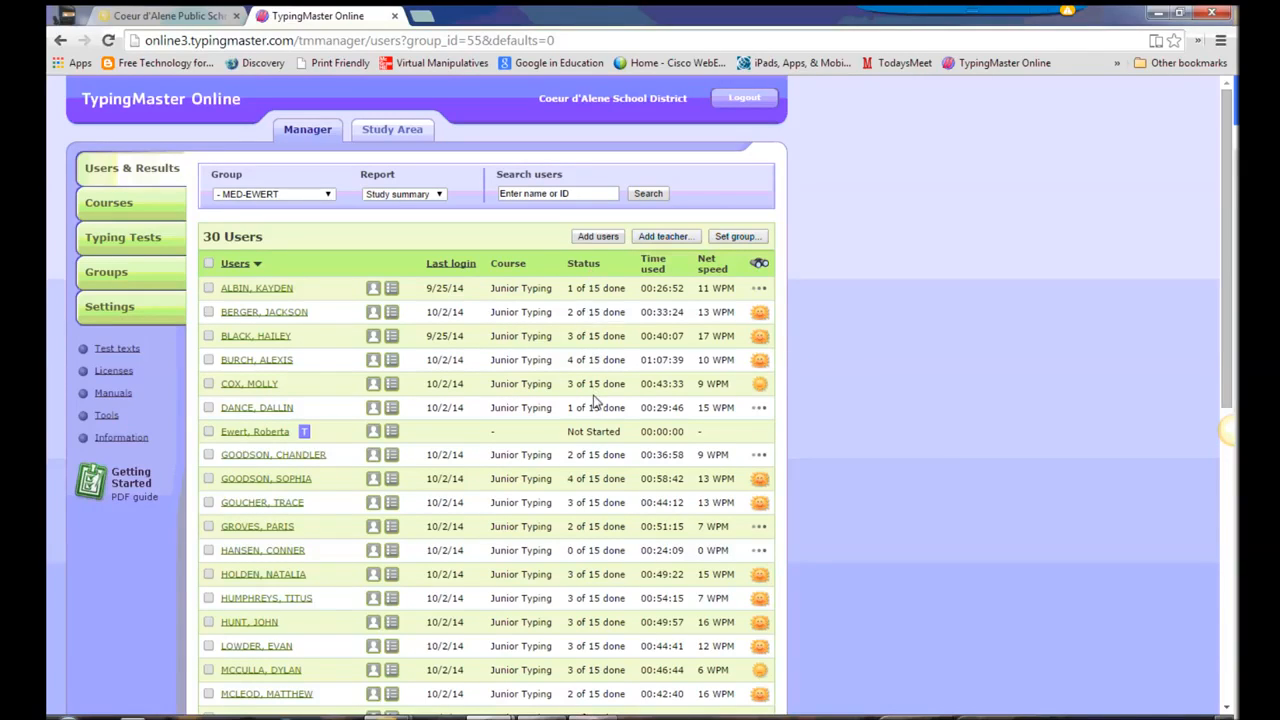
pyautogui.moveTo(668, 412)
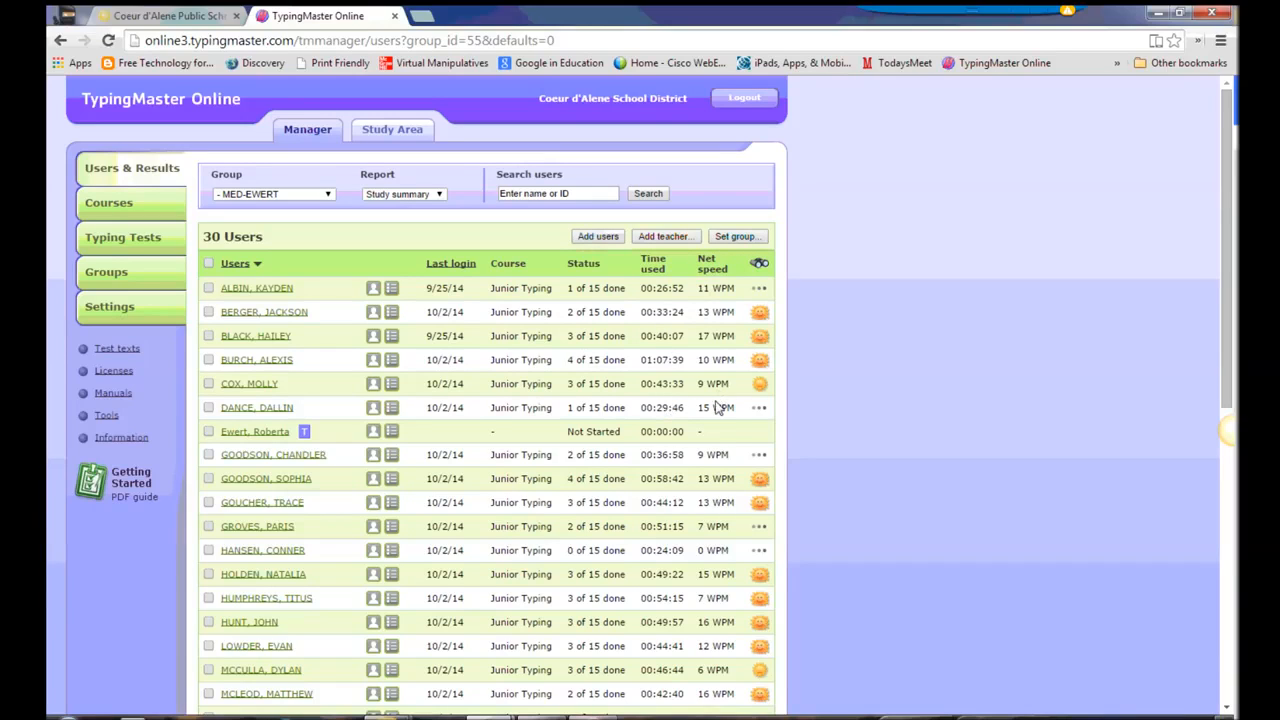
pyautogui.moveTo(772, 368)
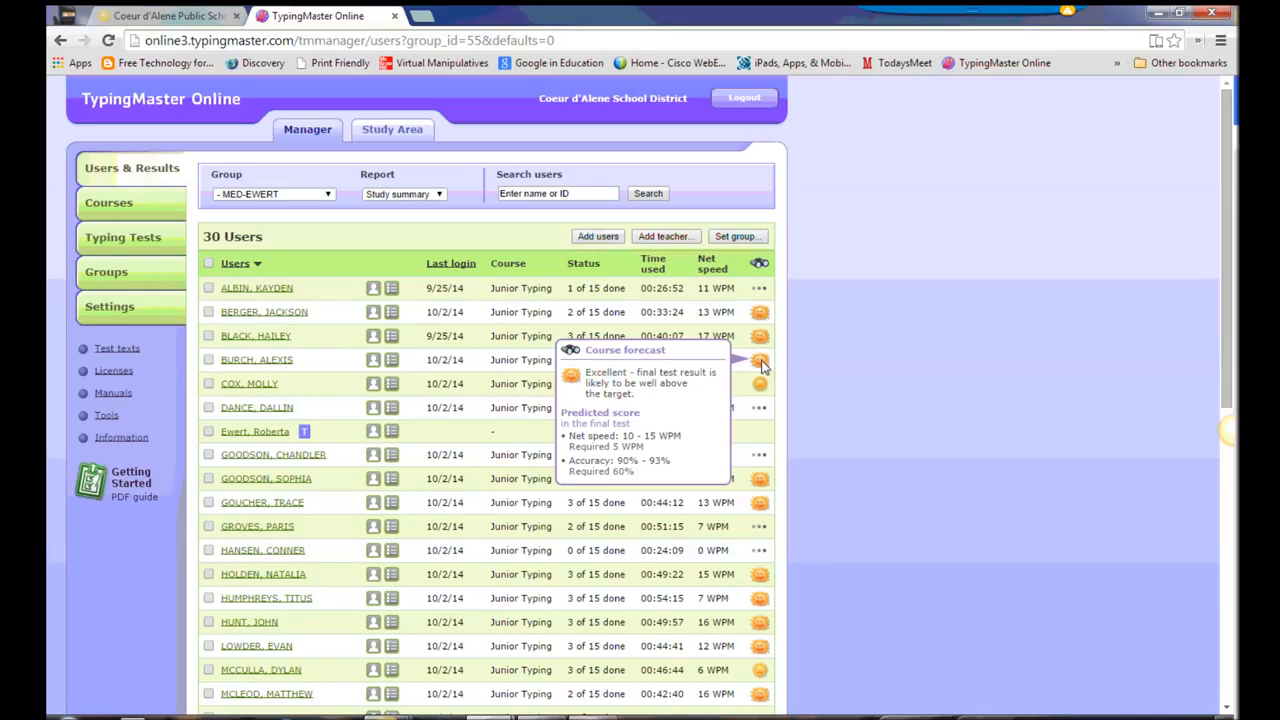
pyautogui.moveTo(740, 428)
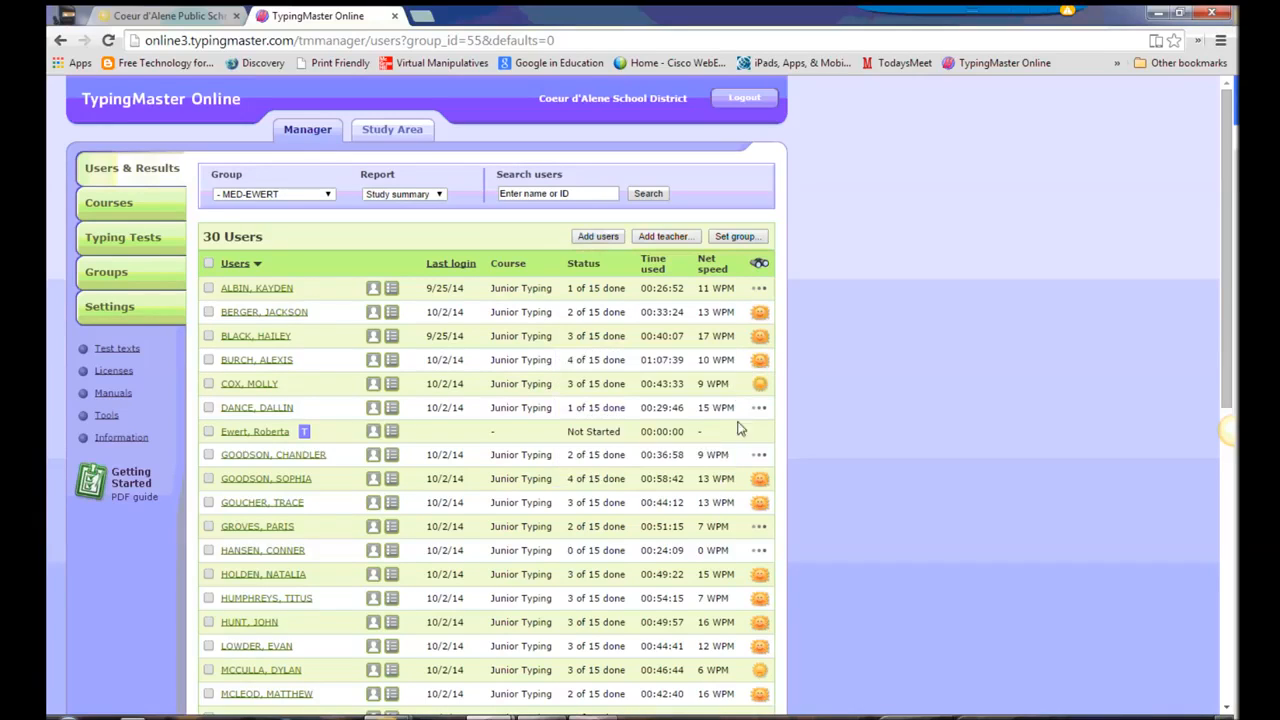
pyautogui.moveTo(676, 364)
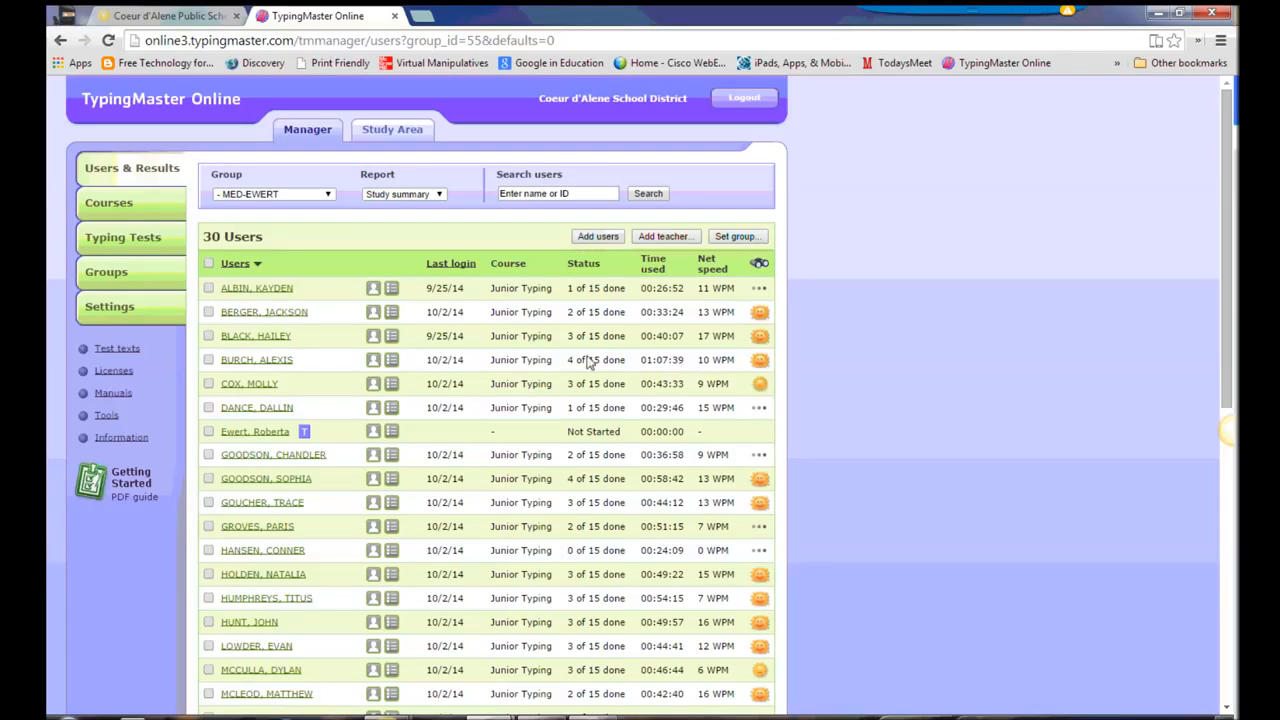
pyautogui.scroll(-3)
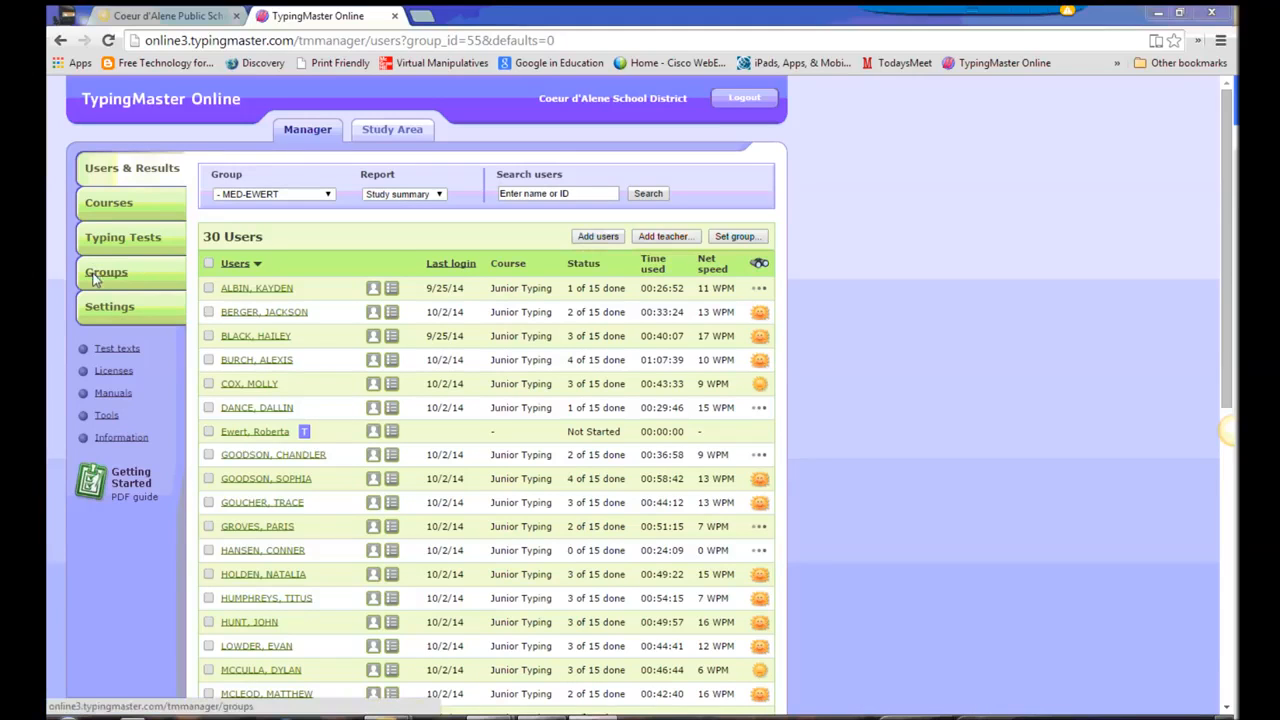
# Step: Show the per-course settings for the MED - Staples group
pyautogui.click(108, 202)
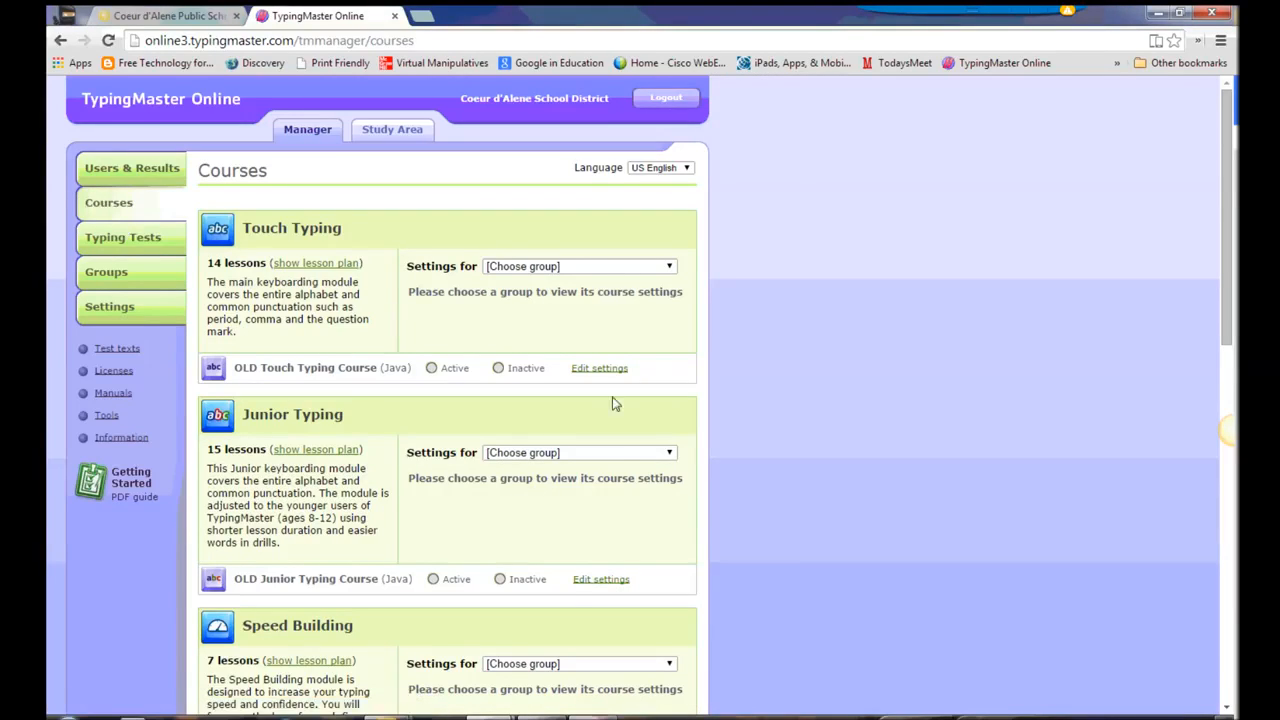
pyautogui.scroll(-3)
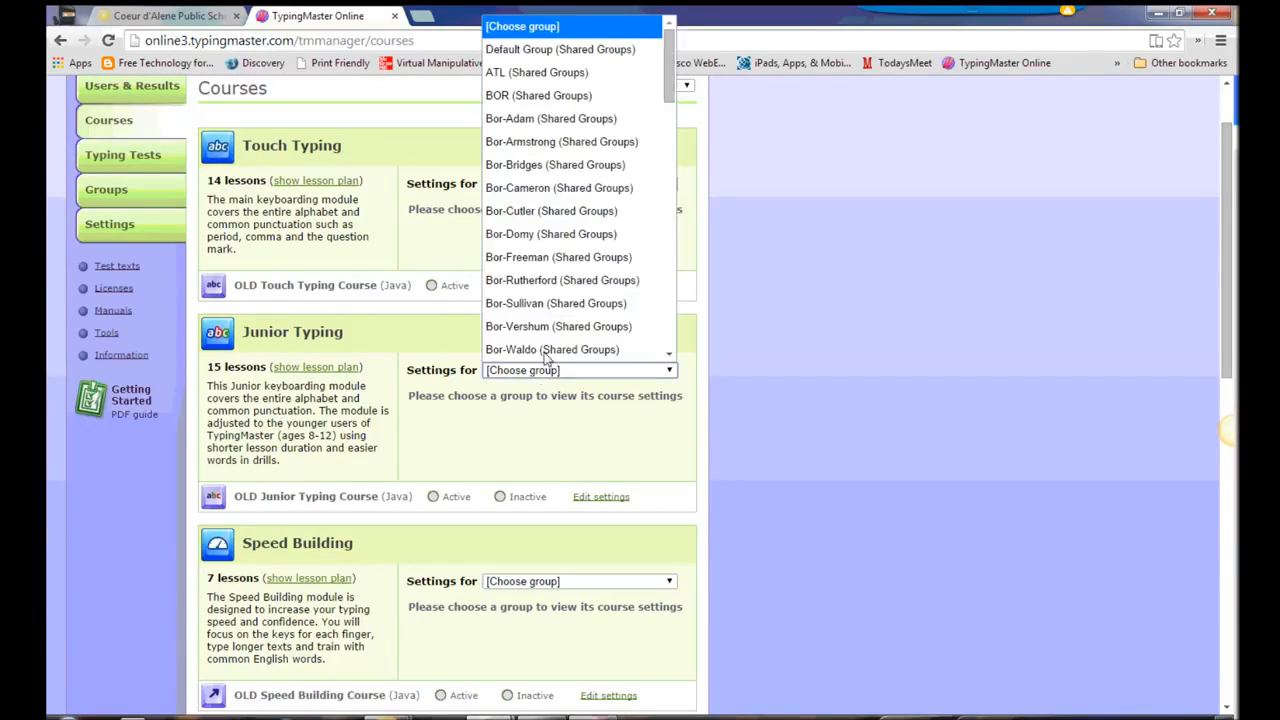
pyautogui.scroll(-3)
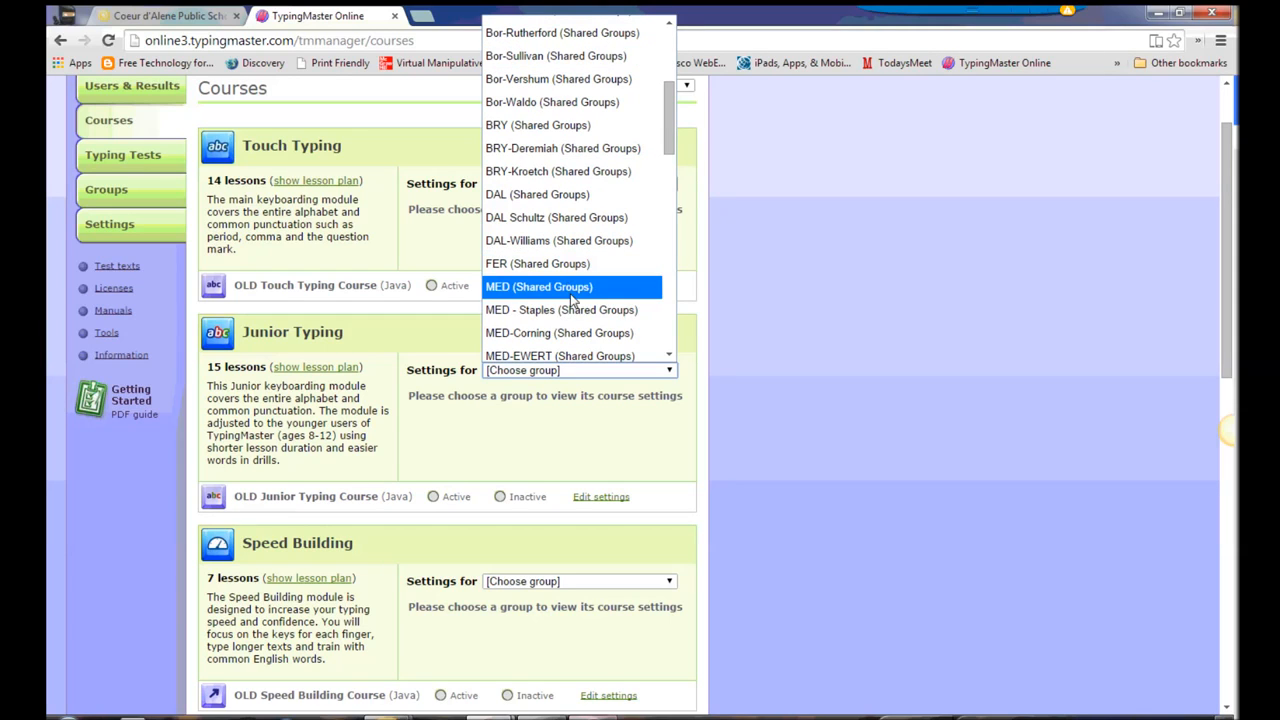
pyautogui.click(560, 308)
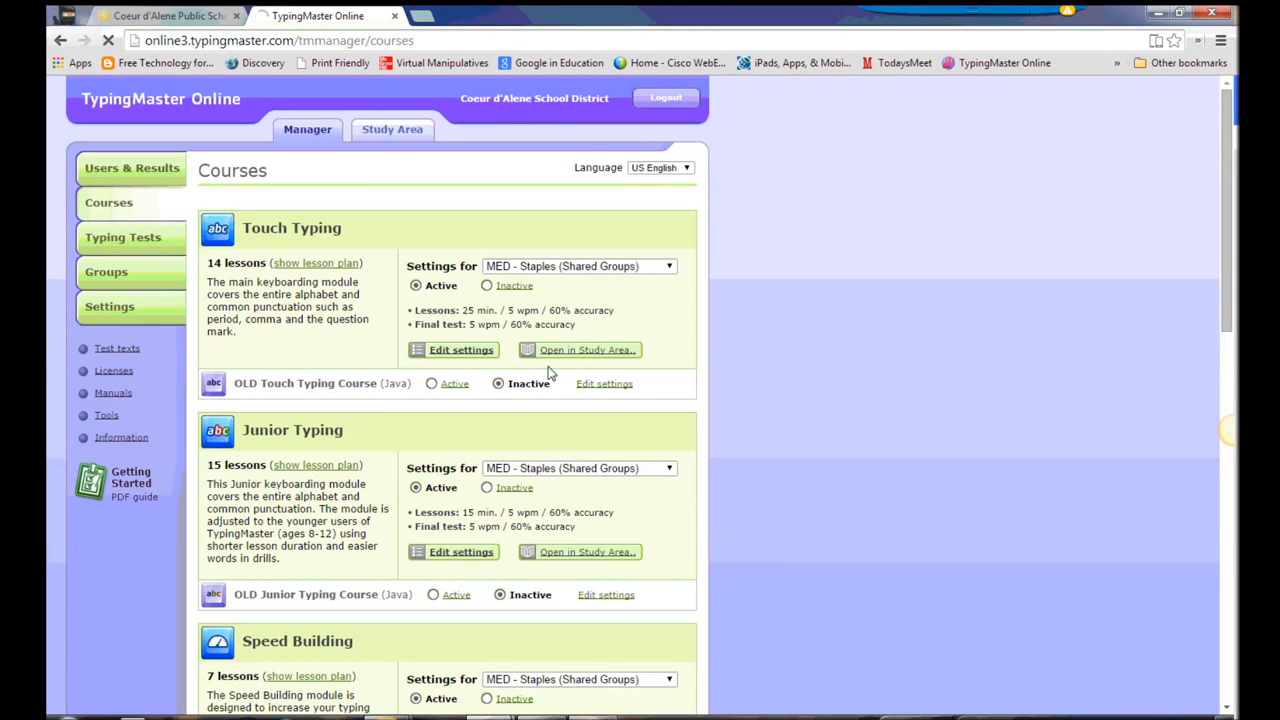
# Step: Set Touch Typing, Speed Building and Number Row inactive, leaving Junior Typing active
pyautogui.click(488, 284)
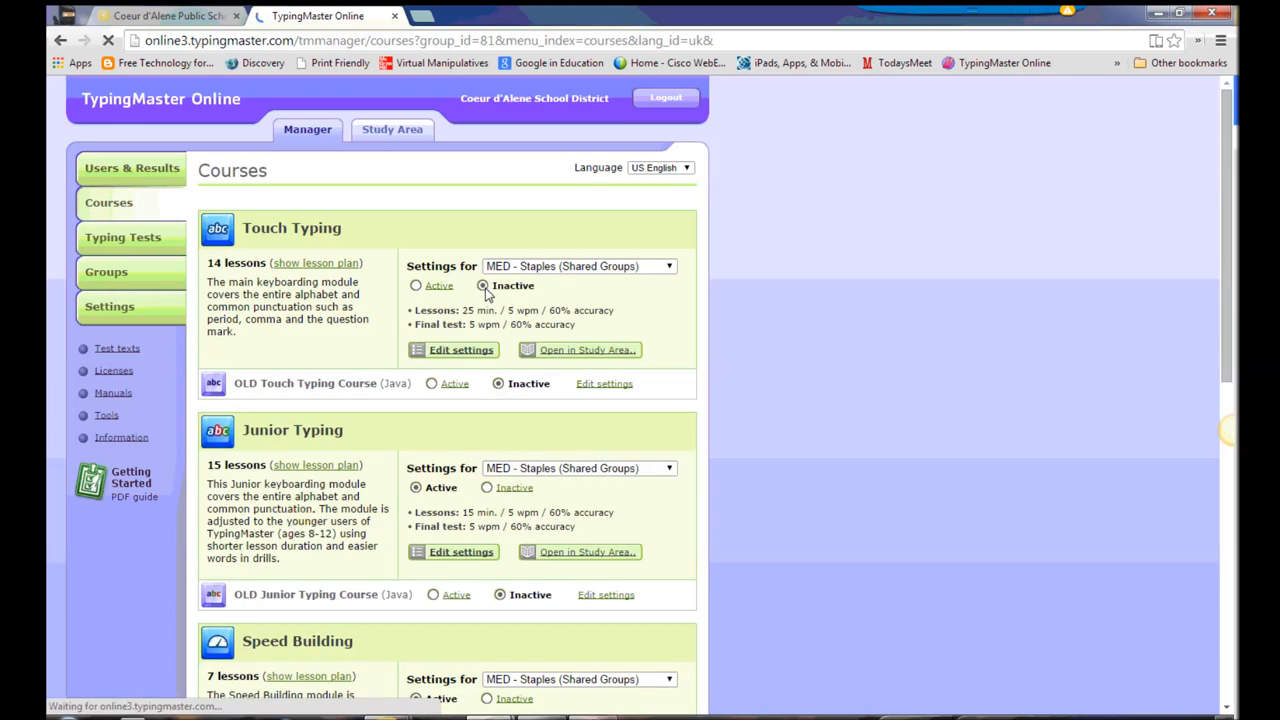
pyautogui.scroll(-3)
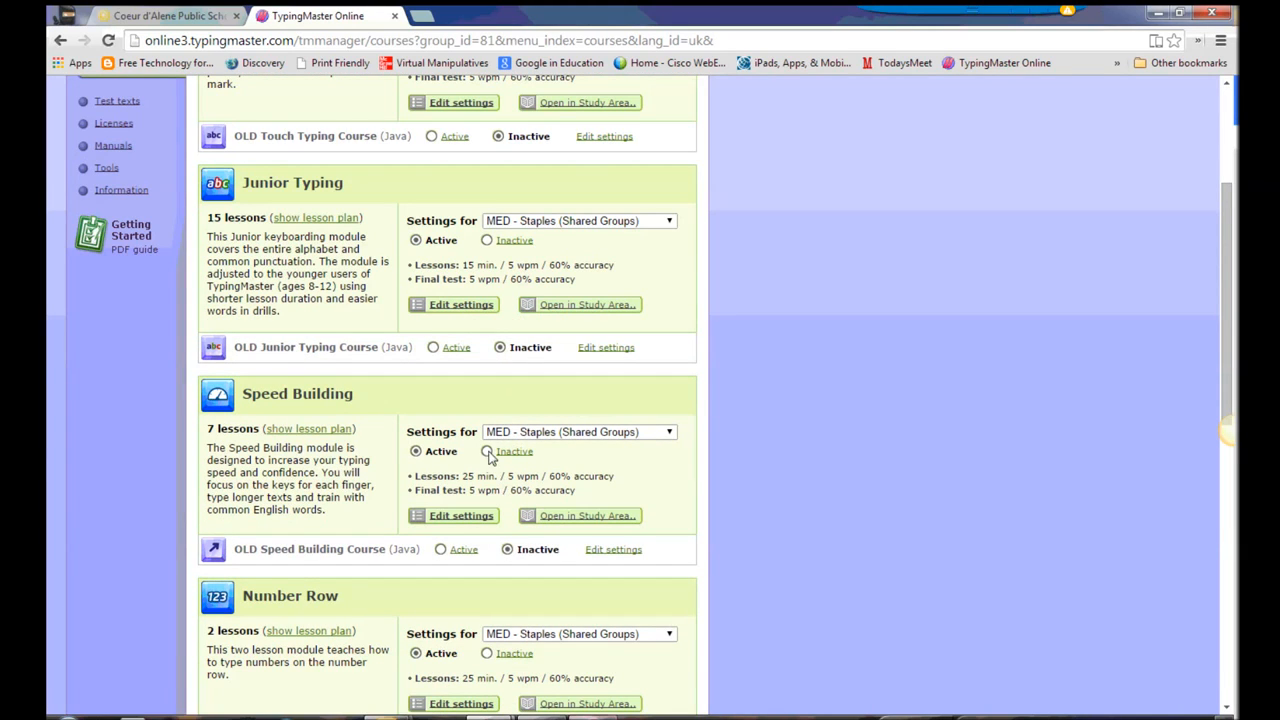
pyautogui.click(488, 452)
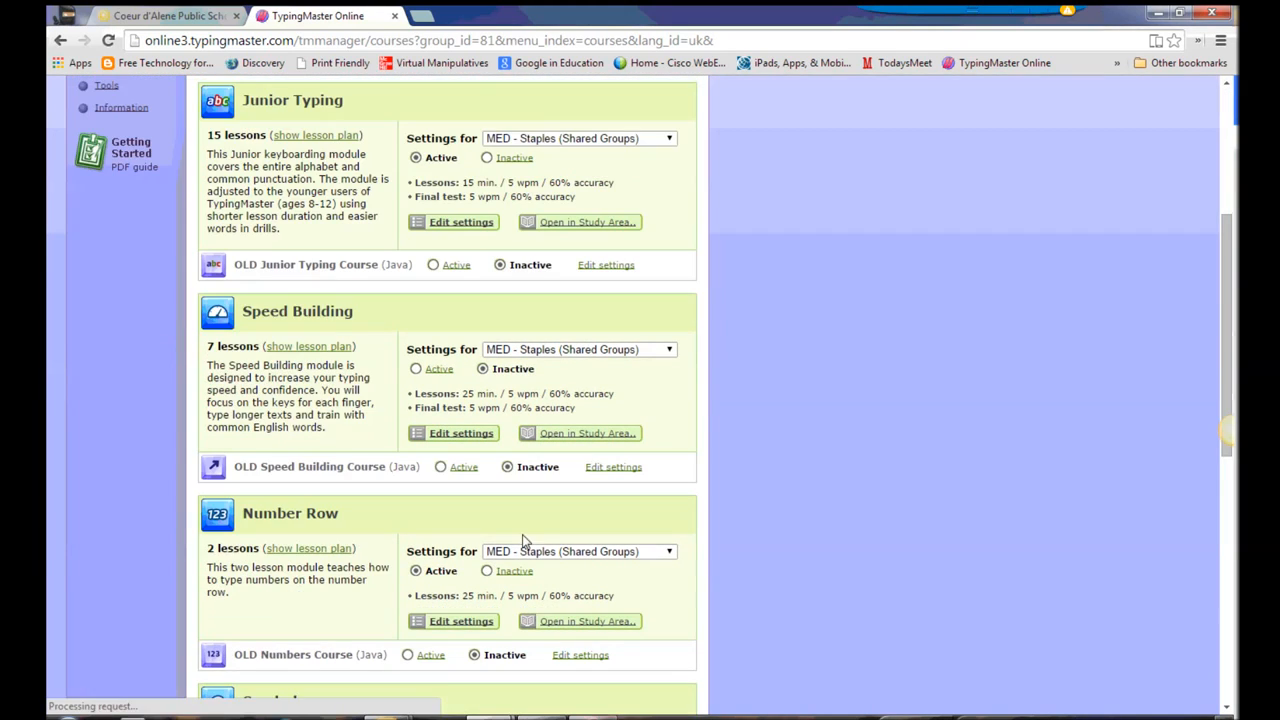
pyautogui.click(488, 570)
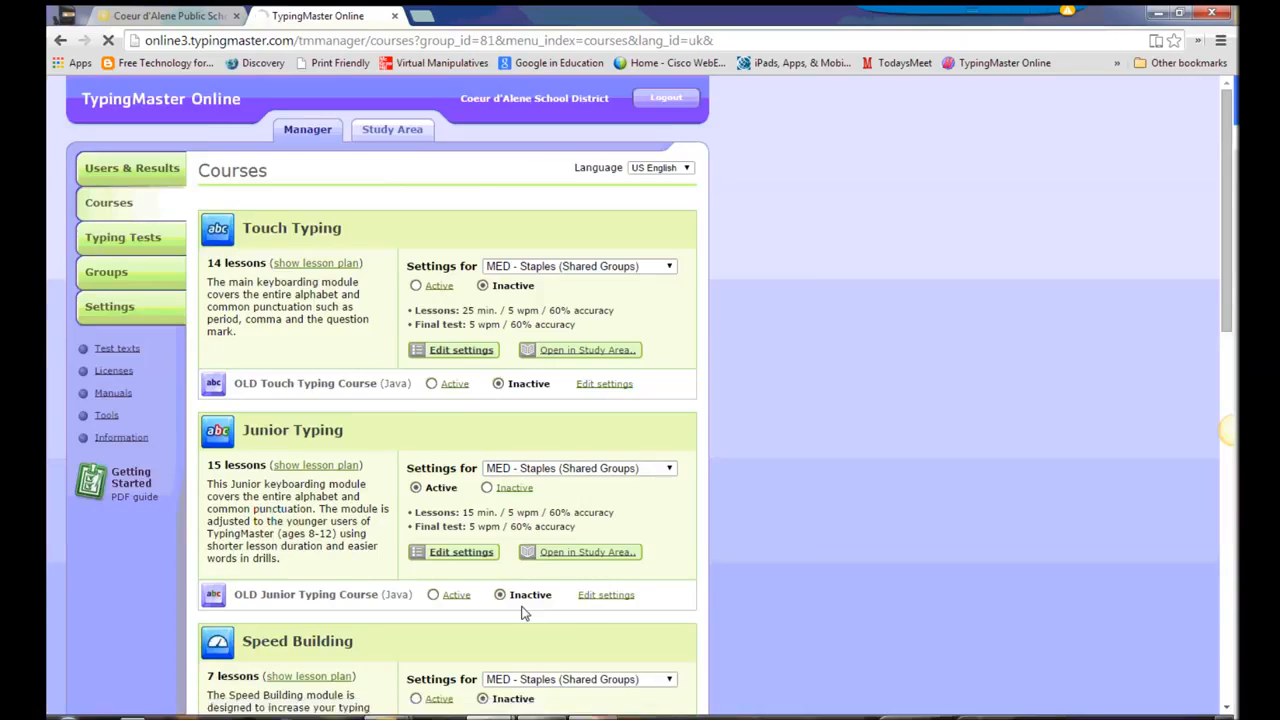
pyautogui.scroll(-3)
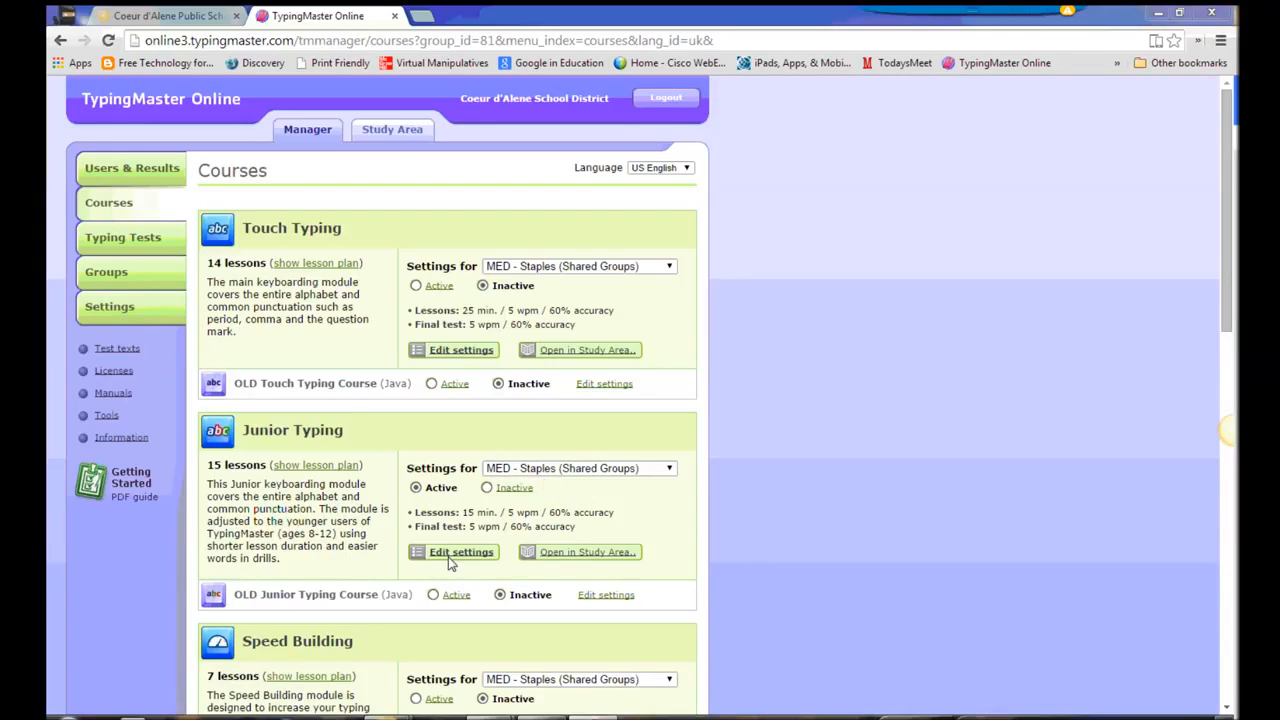
pyautogui.click(460, 552)
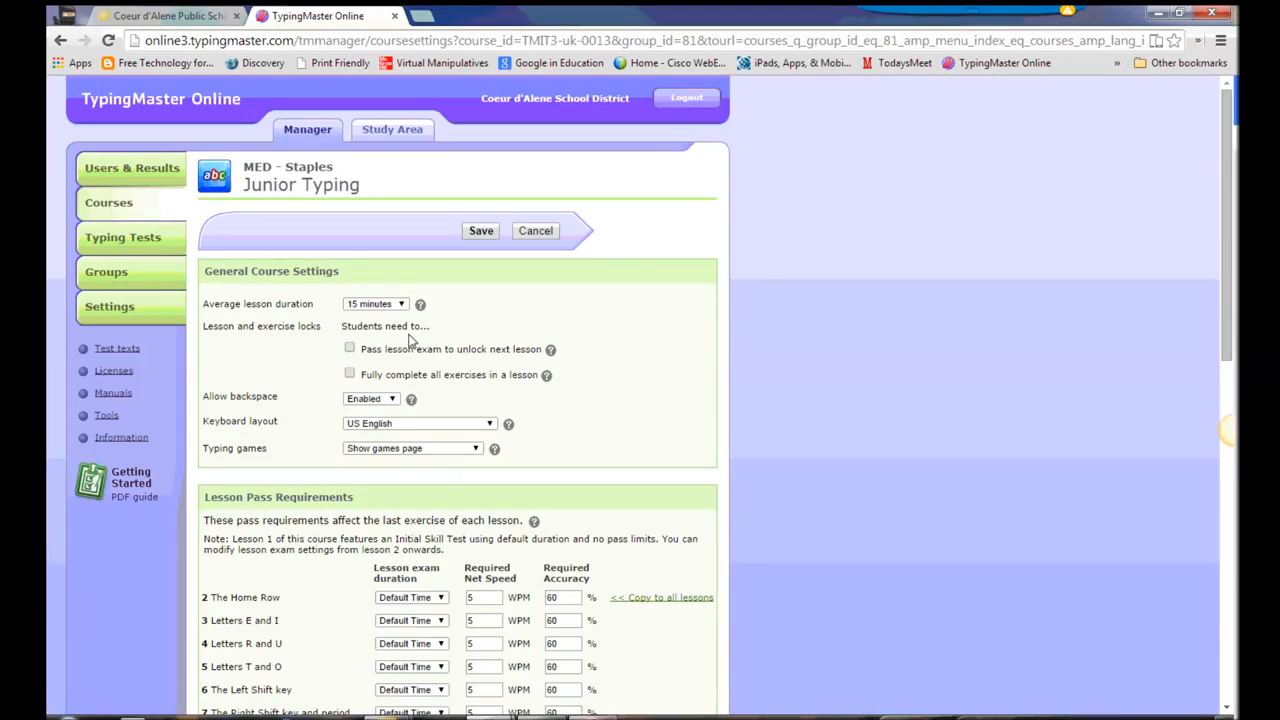
pyautogui.moveTo(250, 316)
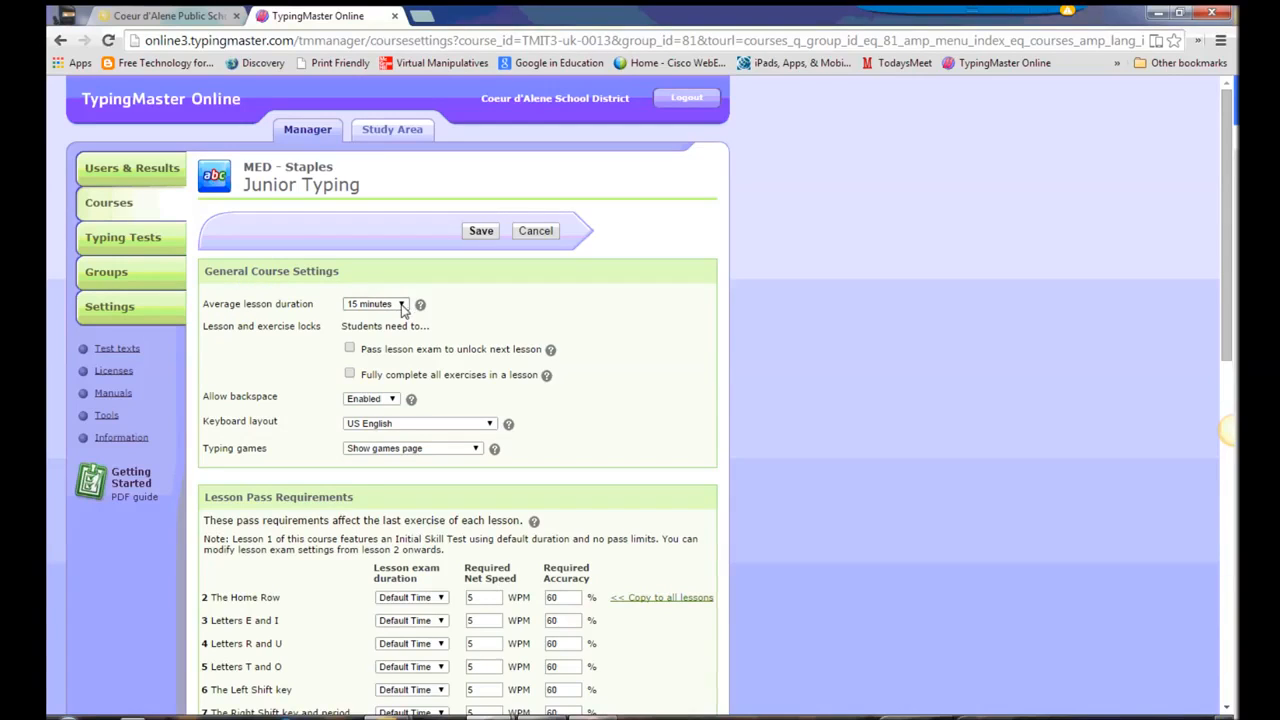
pyautogui.click(376, 304)
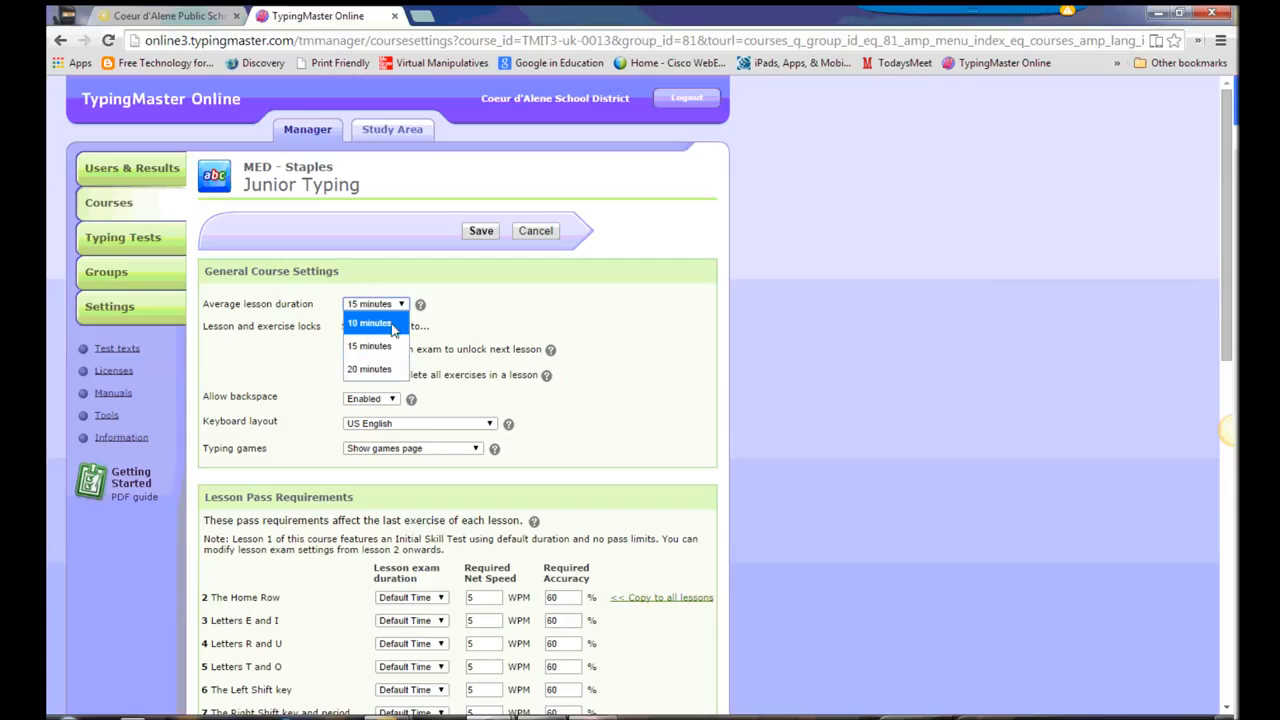
pyautogui.click(370, 344)
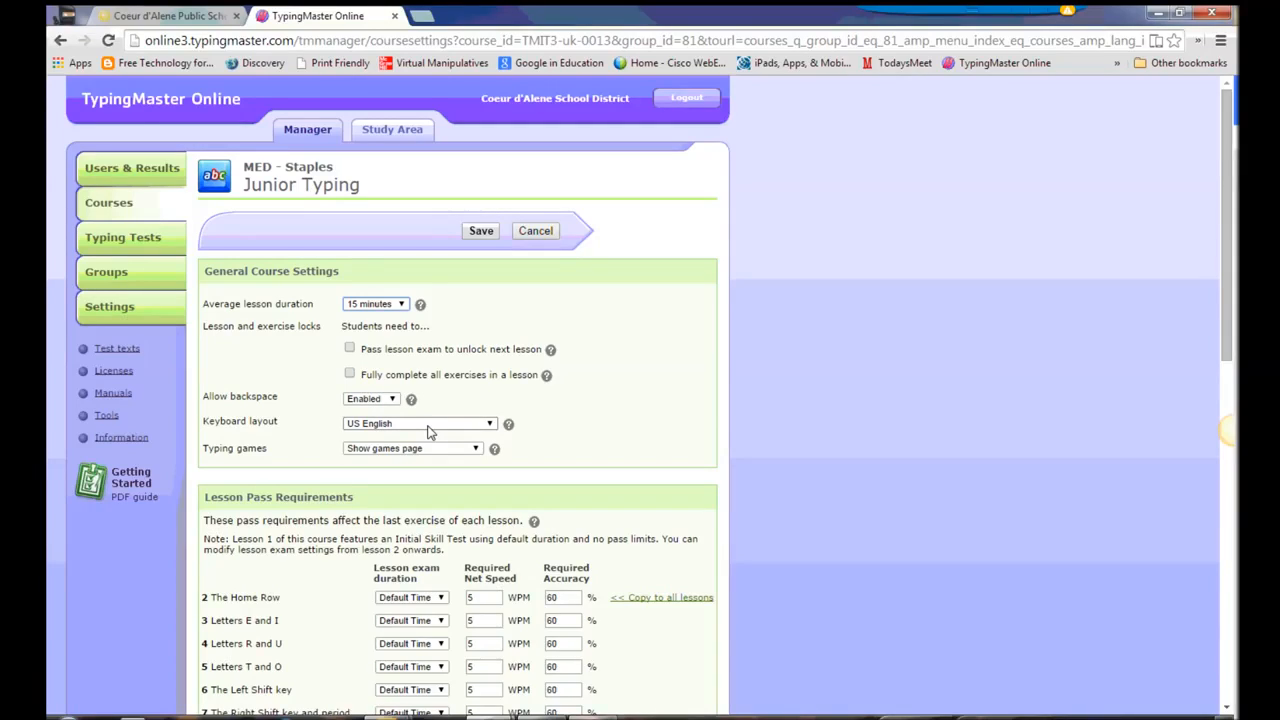
pyautogui.moveTo(436, 452)
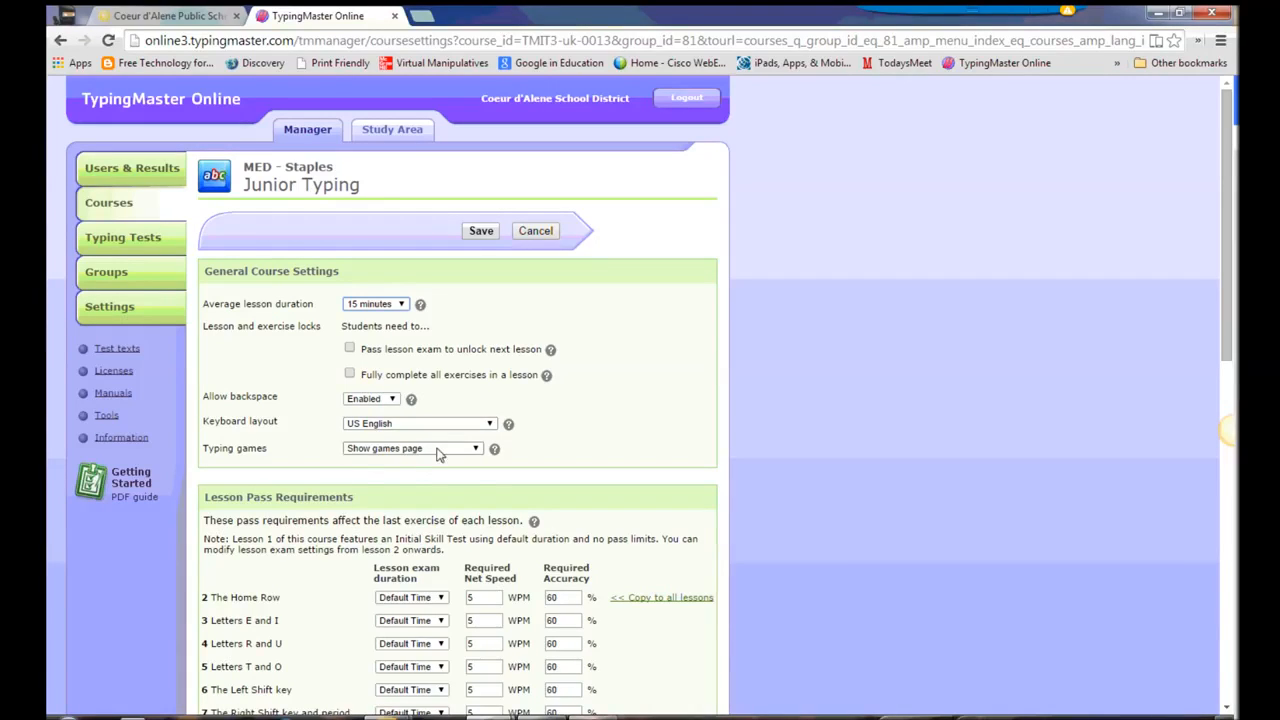
pyautogui.click(412, 448)
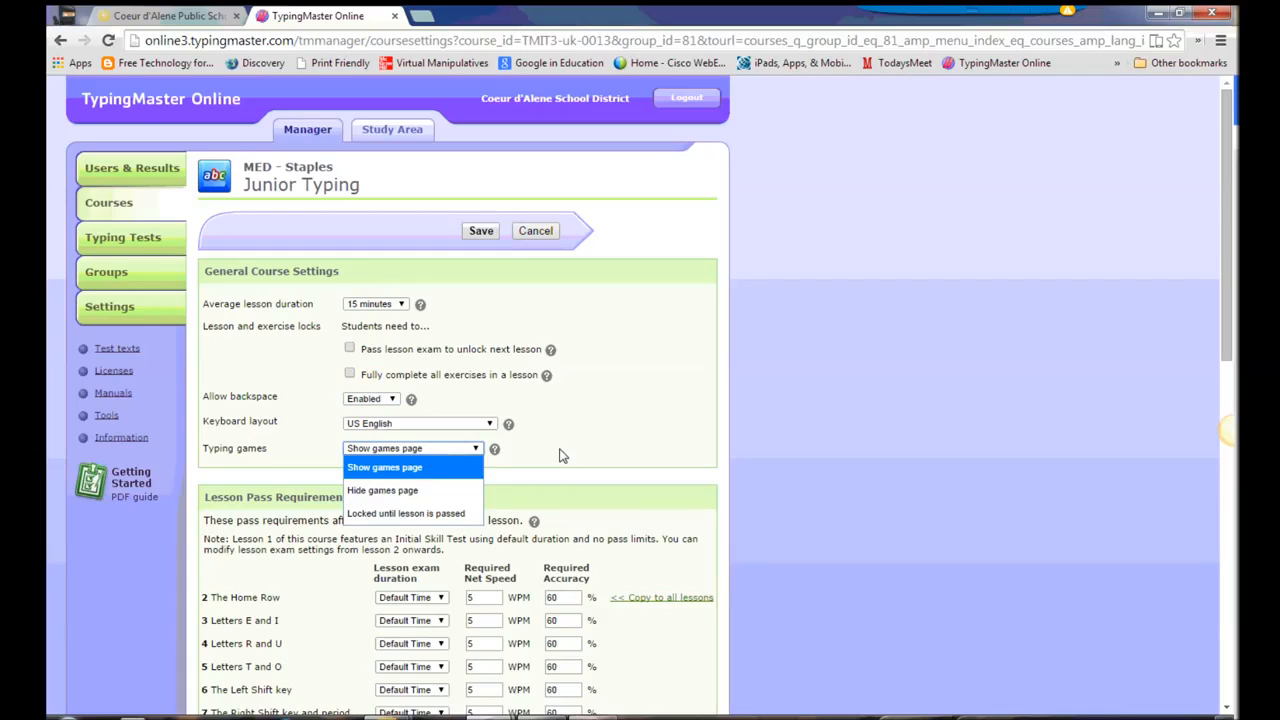
pyautogui.moveTo(404, 512)
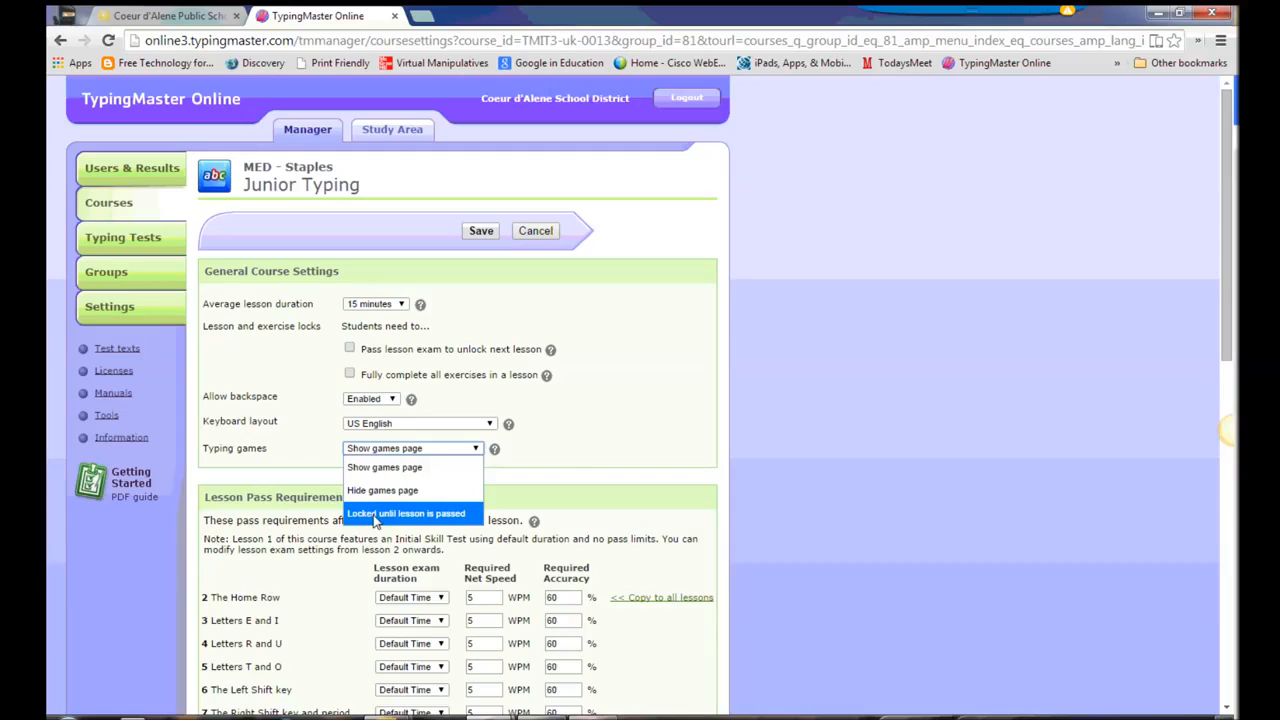
pyautogui.scroll(-3)
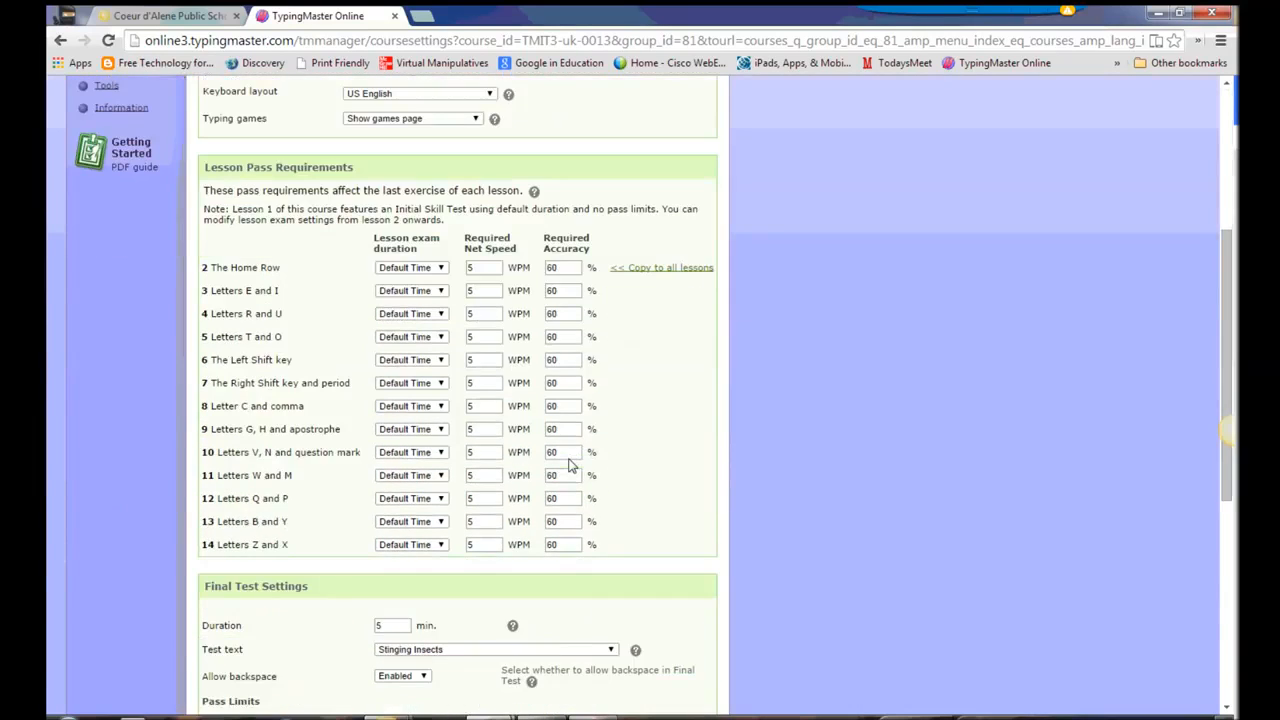
pyautogui.moveTo(436, 236)
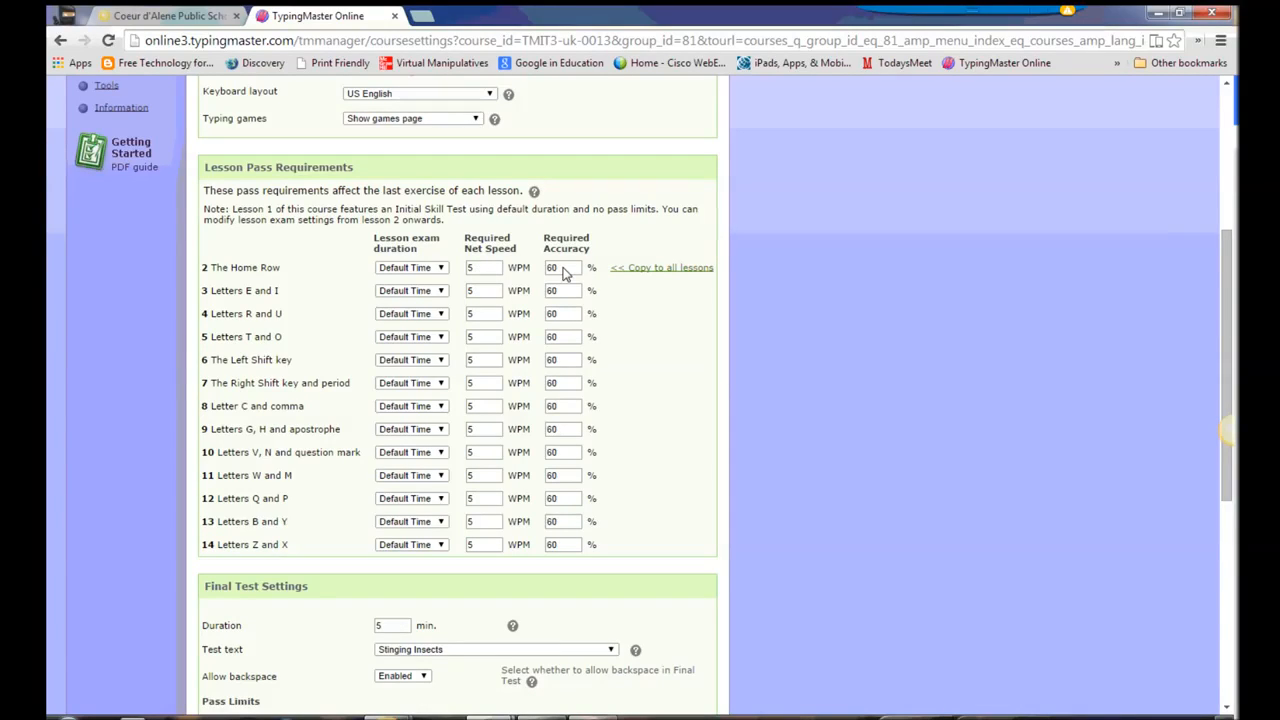
pyautogui.scroll(-3)
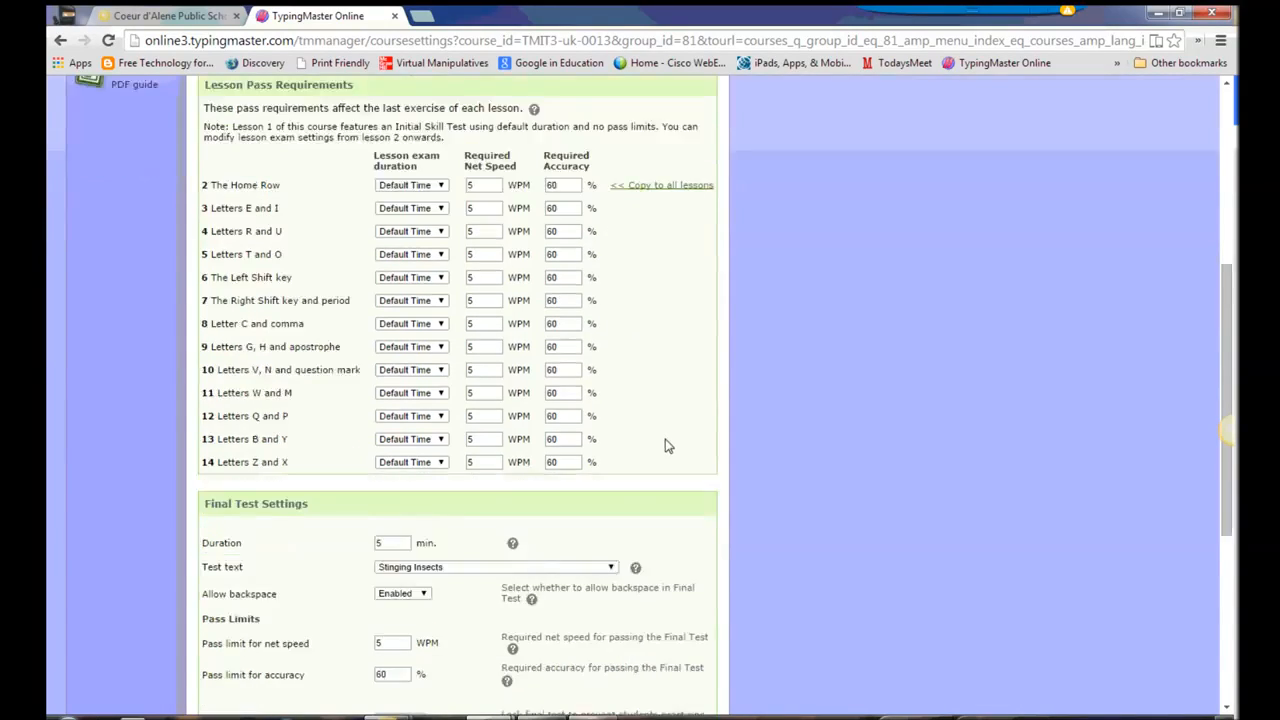
pyautogui.scroll(-3)
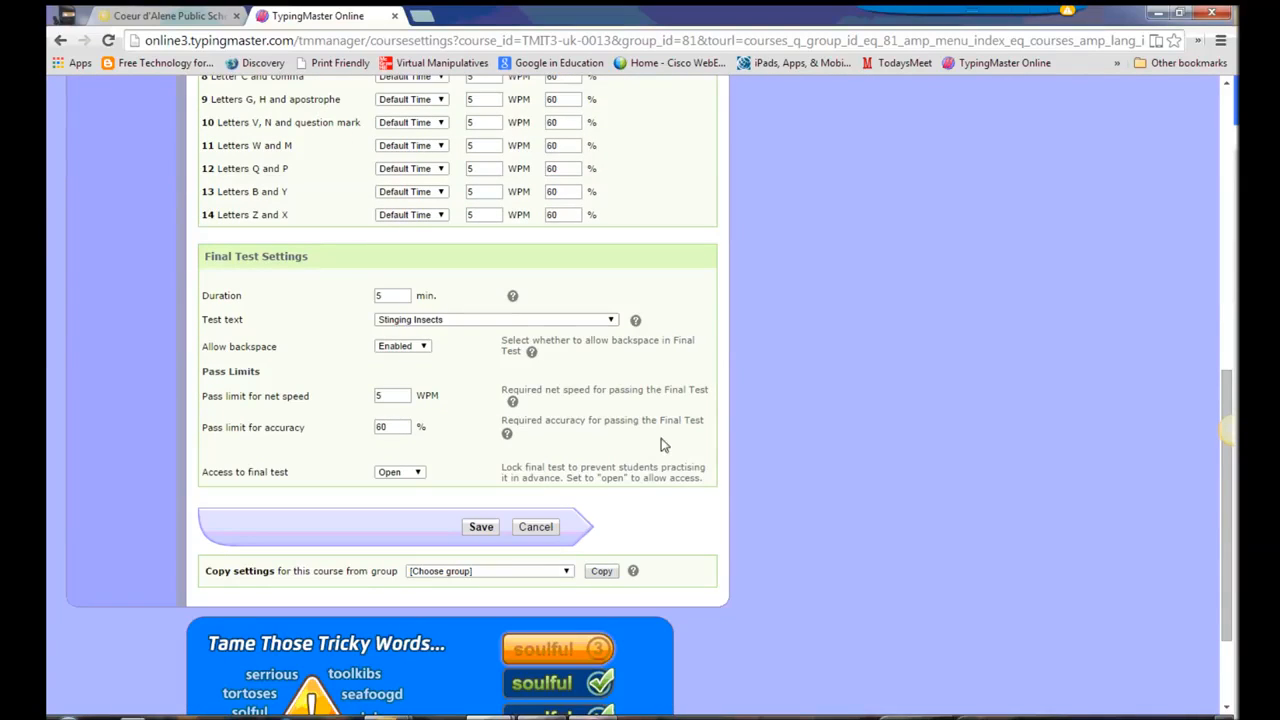
pyautogui.moveTo(230, 304)
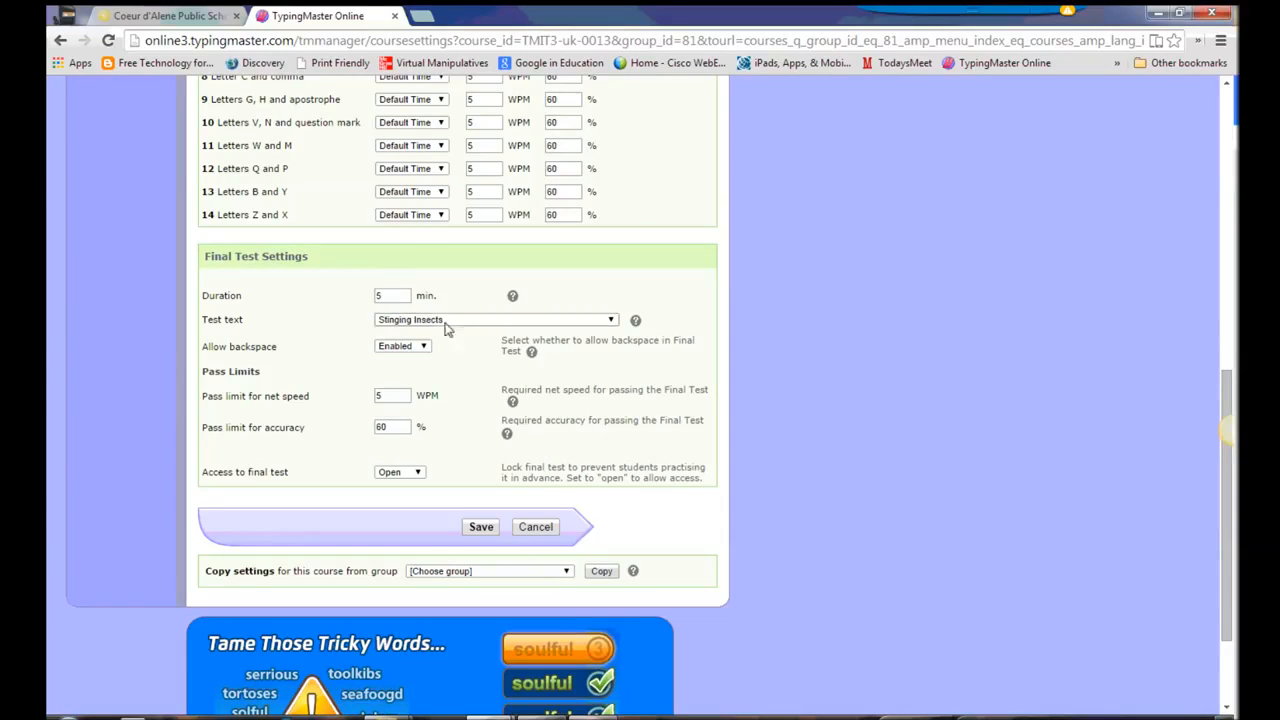
pyautogui.moveTo(458, 324)
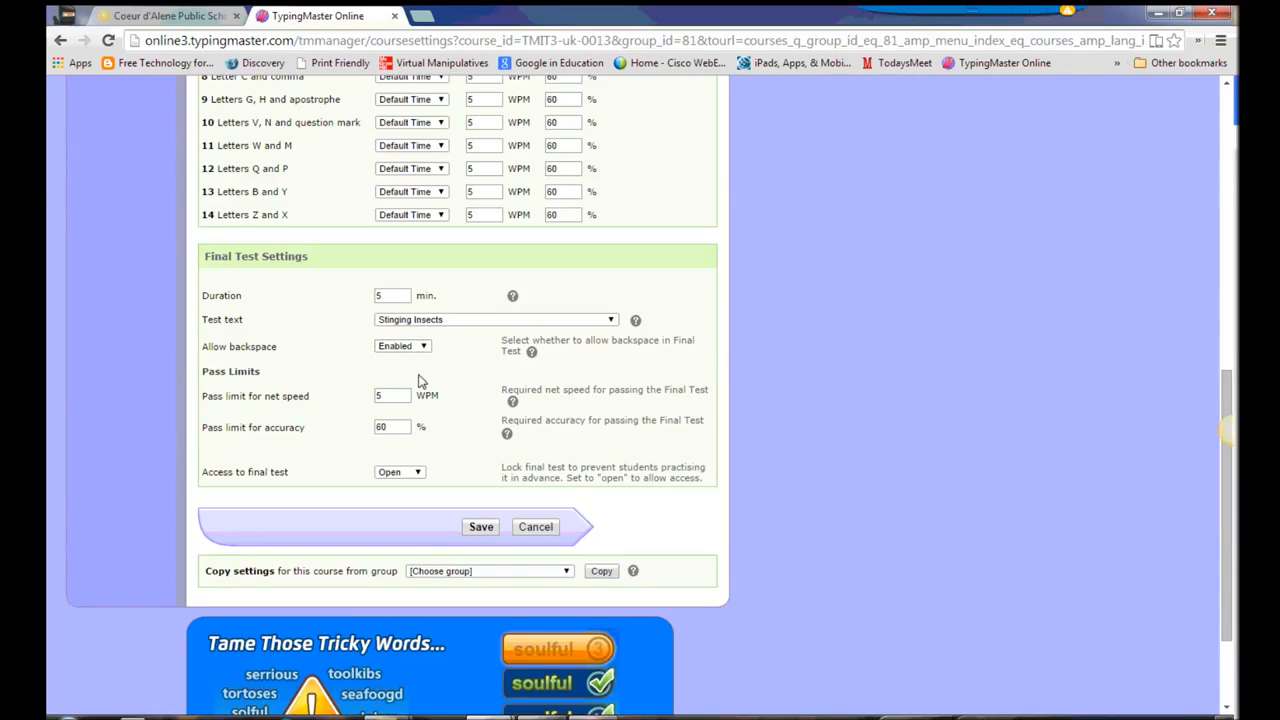
pyautogui.moveTo(448, 388)
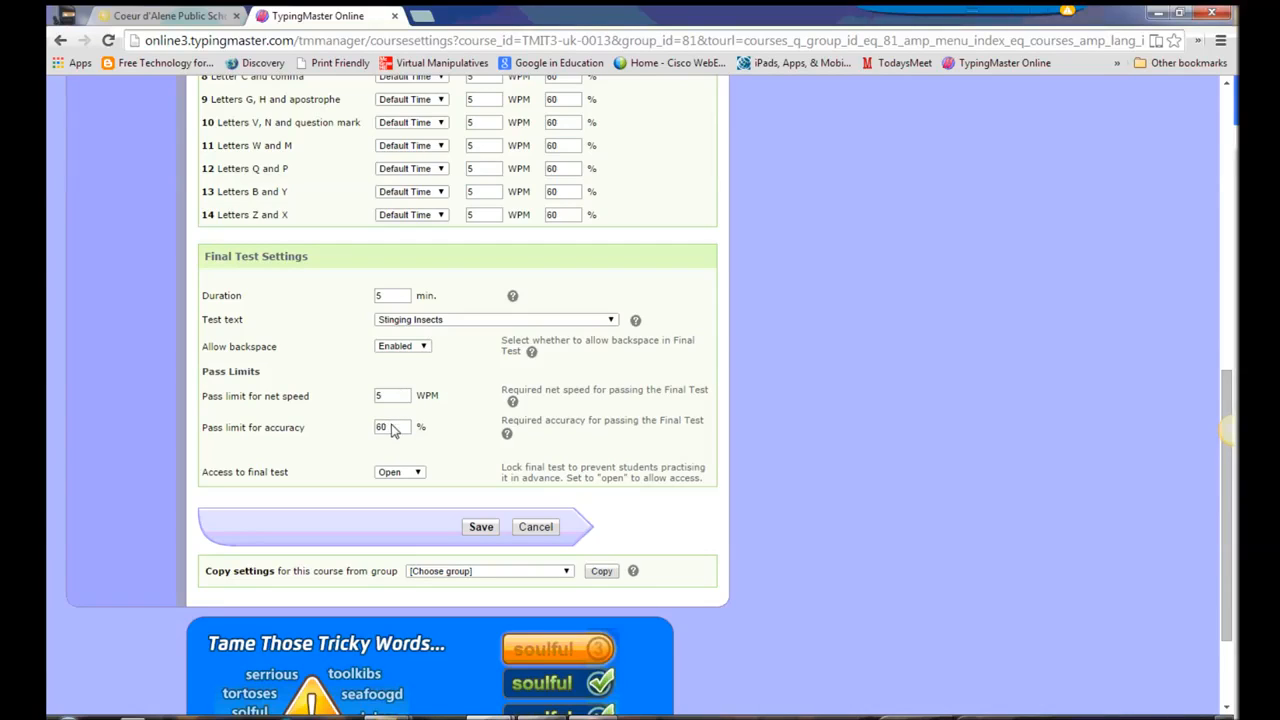
pyautogui.moveTo(462, 442)
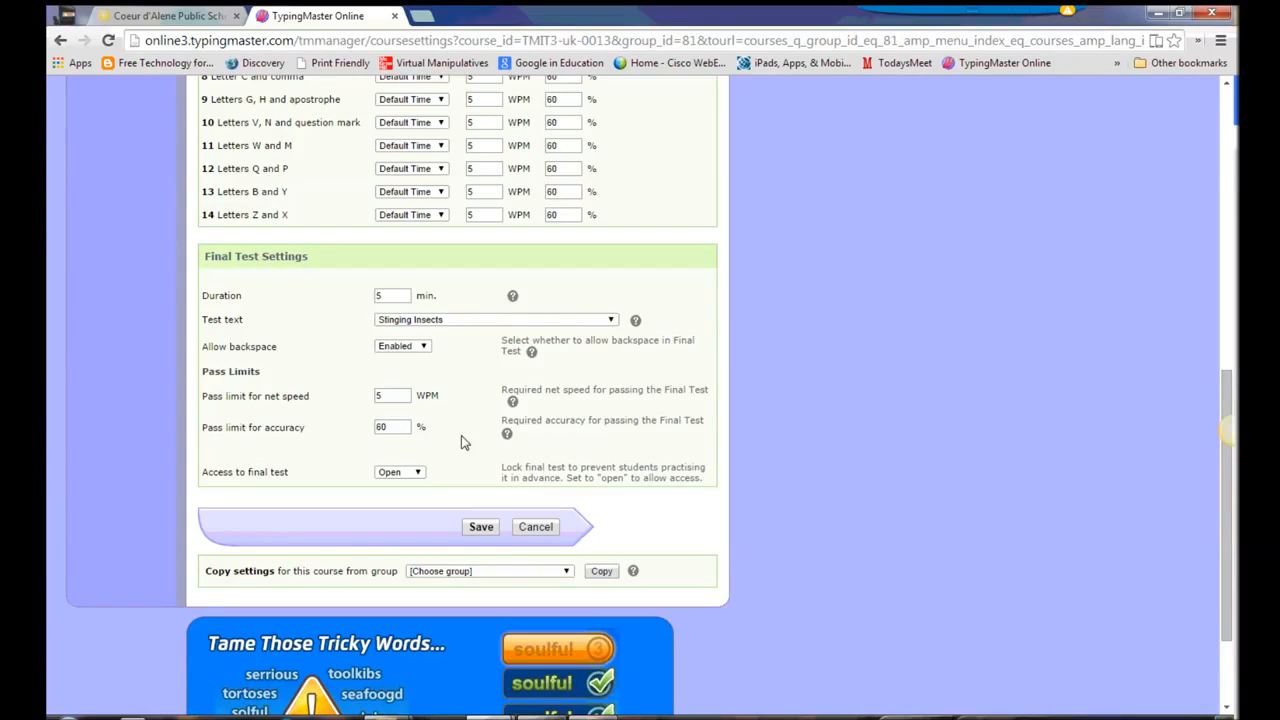
pyautogui.click(400, 472)
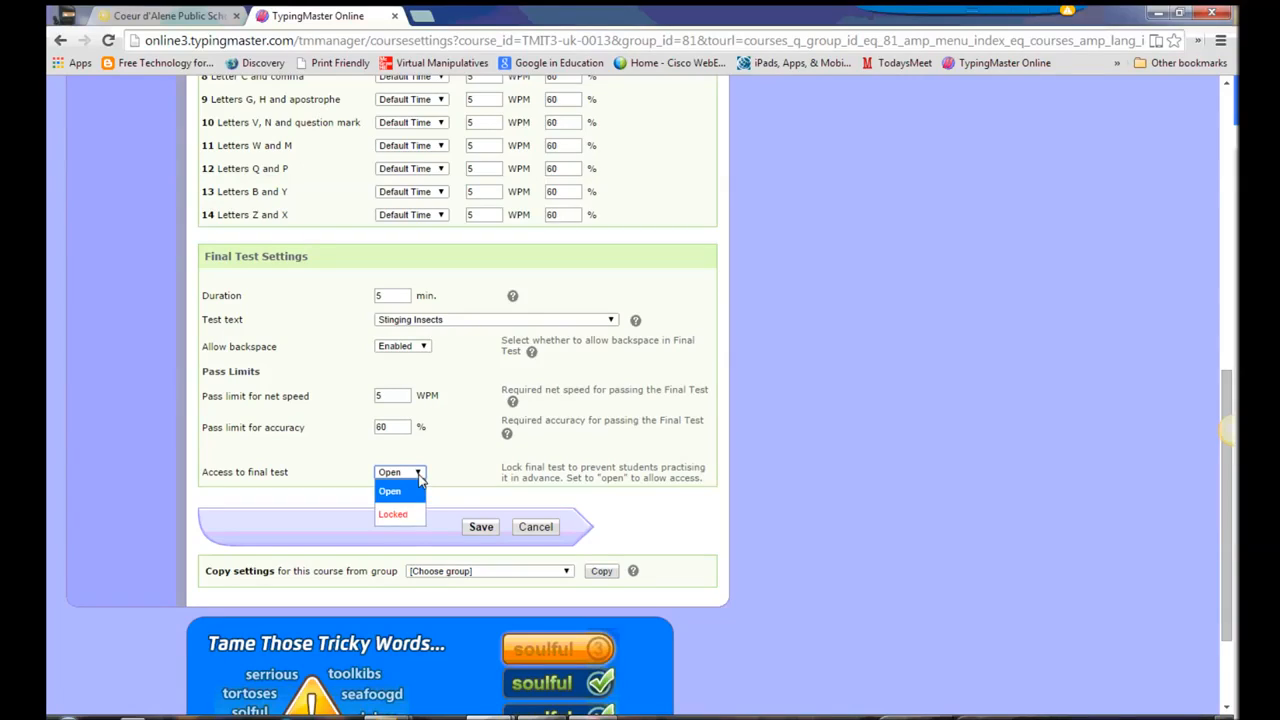
pyautogui.click(388, 490)
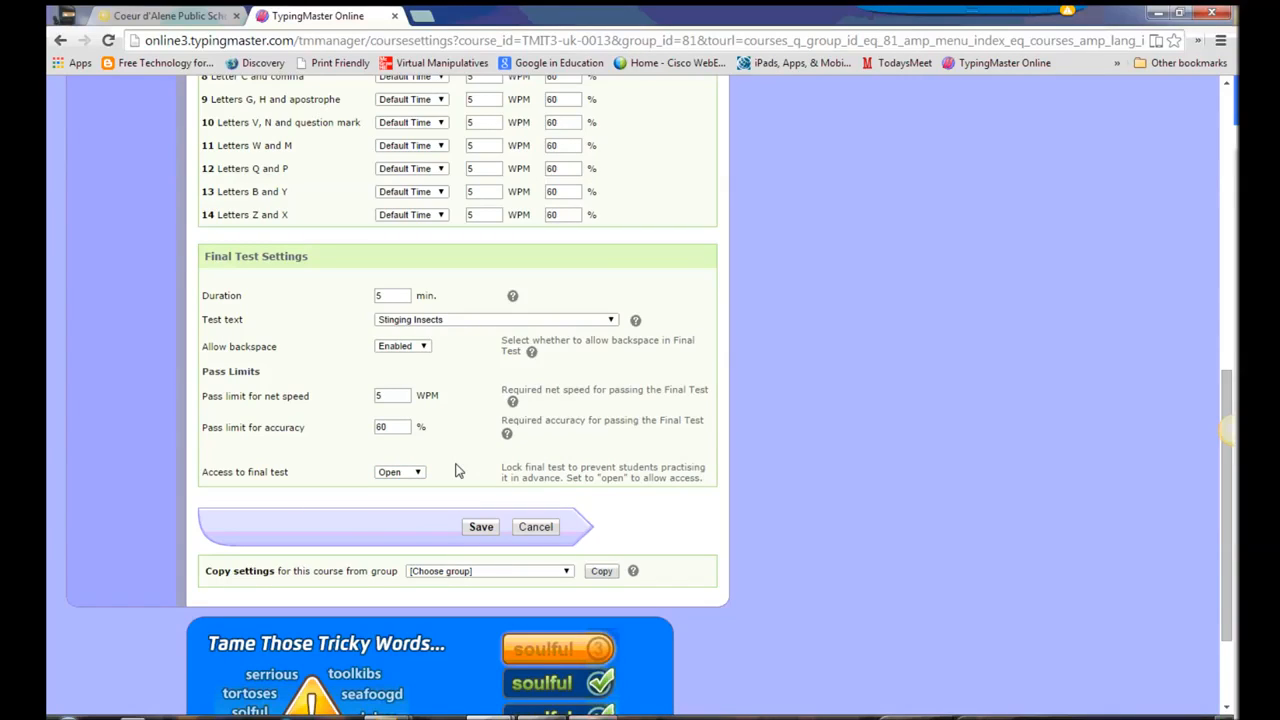
pyautogui.moveTo(460, 472)
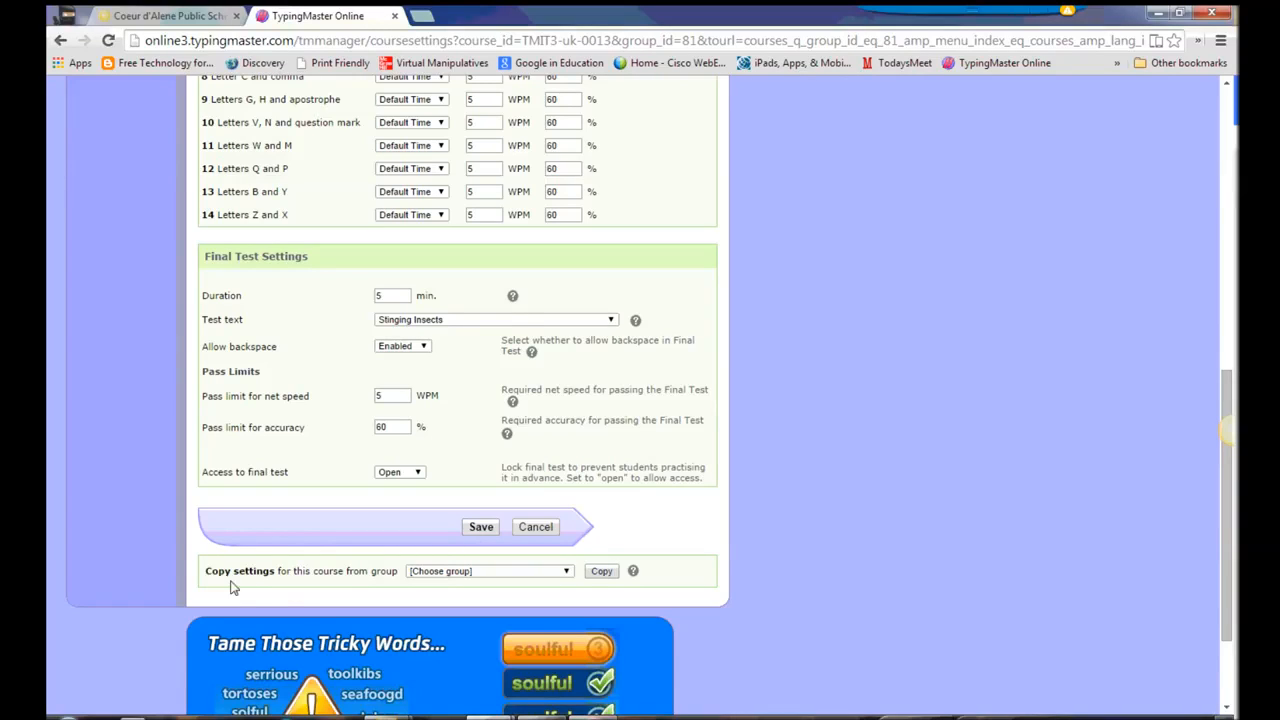
pyautogui.moveTo(448, 584)
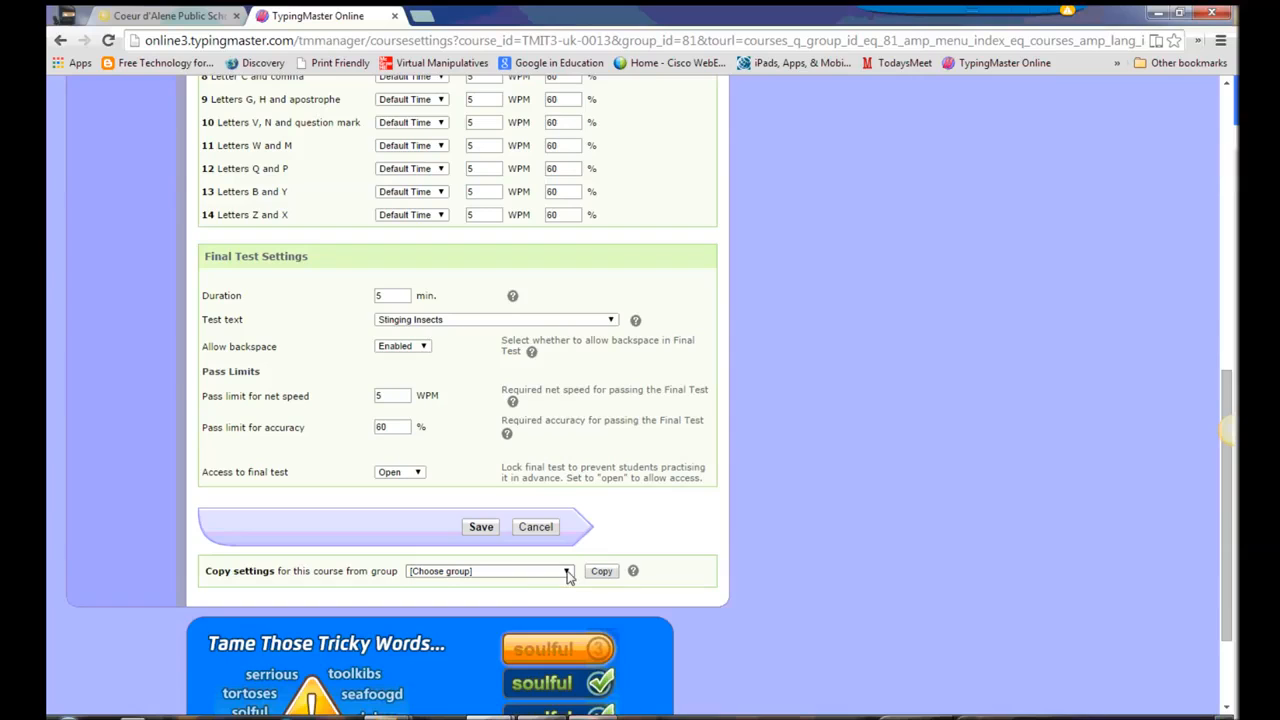
# Step: Choose MED-EWERT (Shared Groups) as the group to copy this course's settings from
pyautogui.click(568, 572)
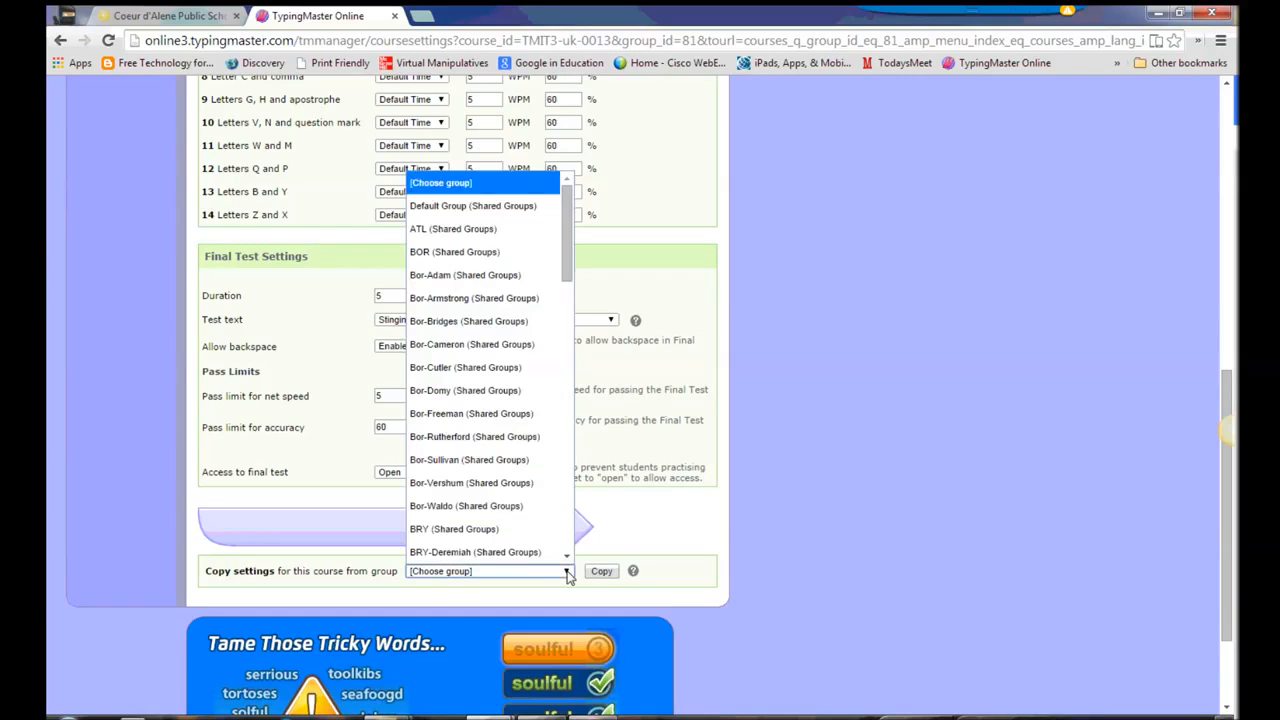
pyautogui.scroll(-3)
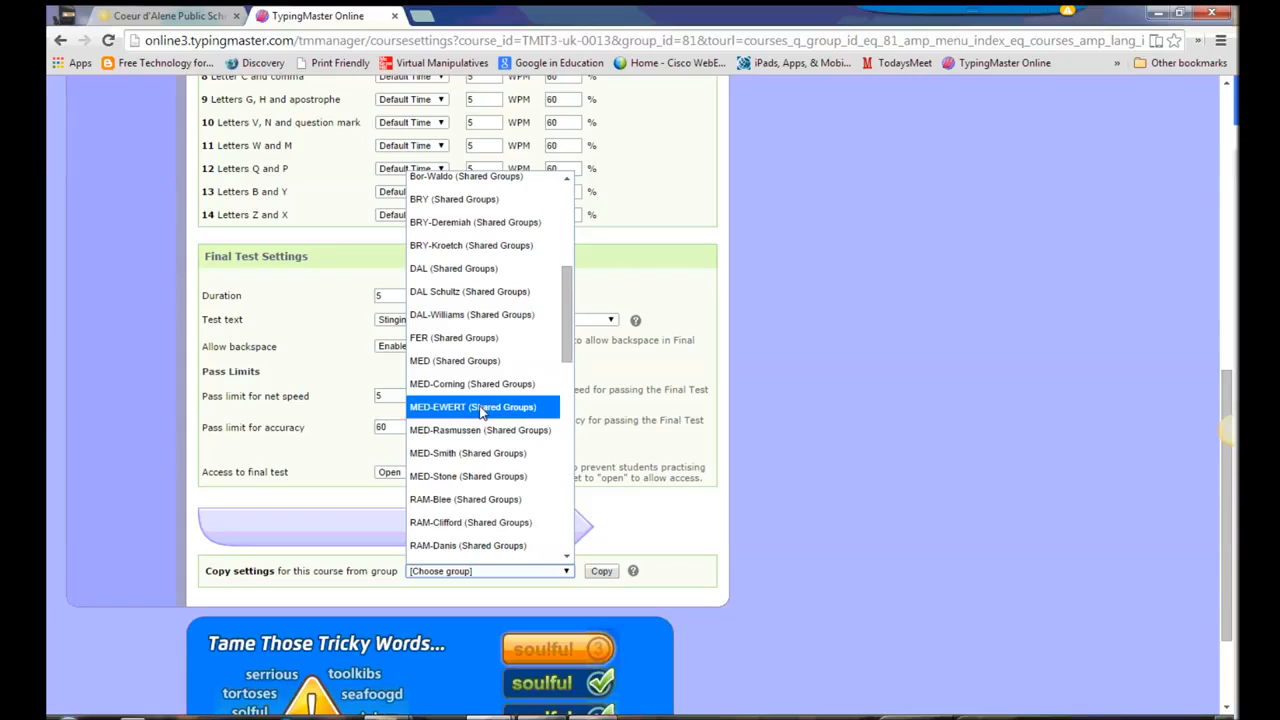
pyautogui.click(472, 408)
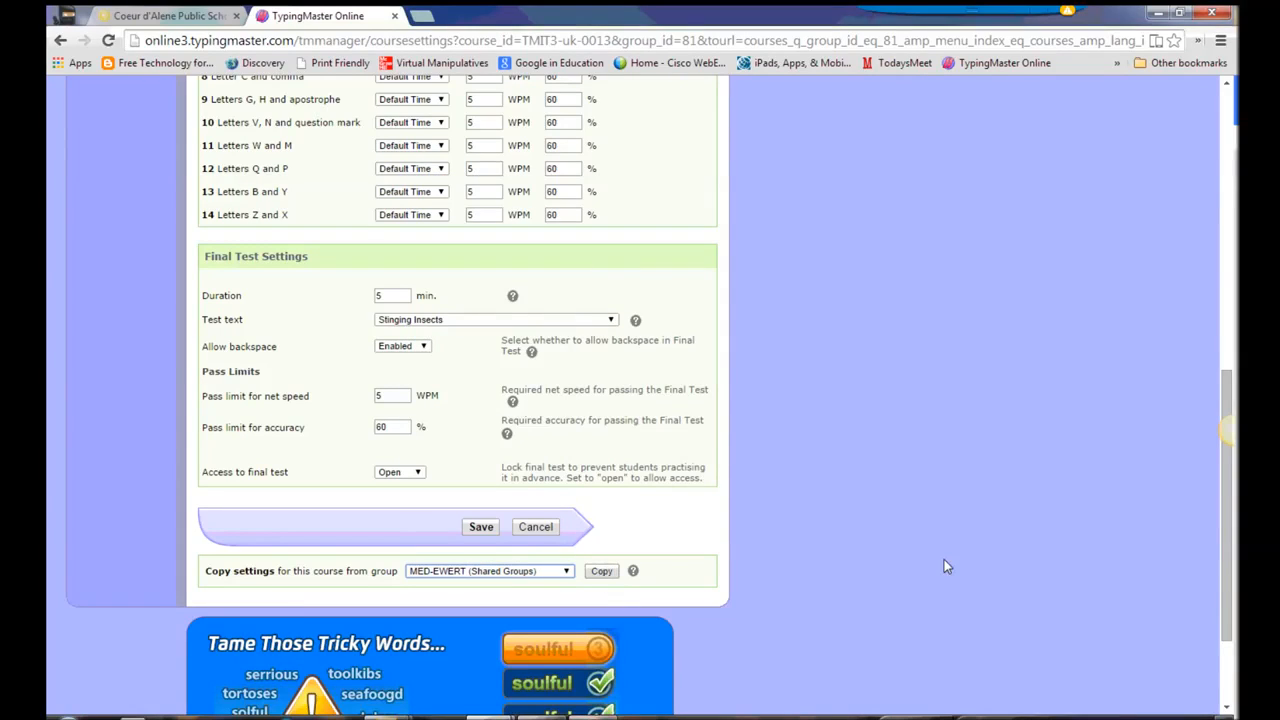
pyautogui.moveTo(736, 556)
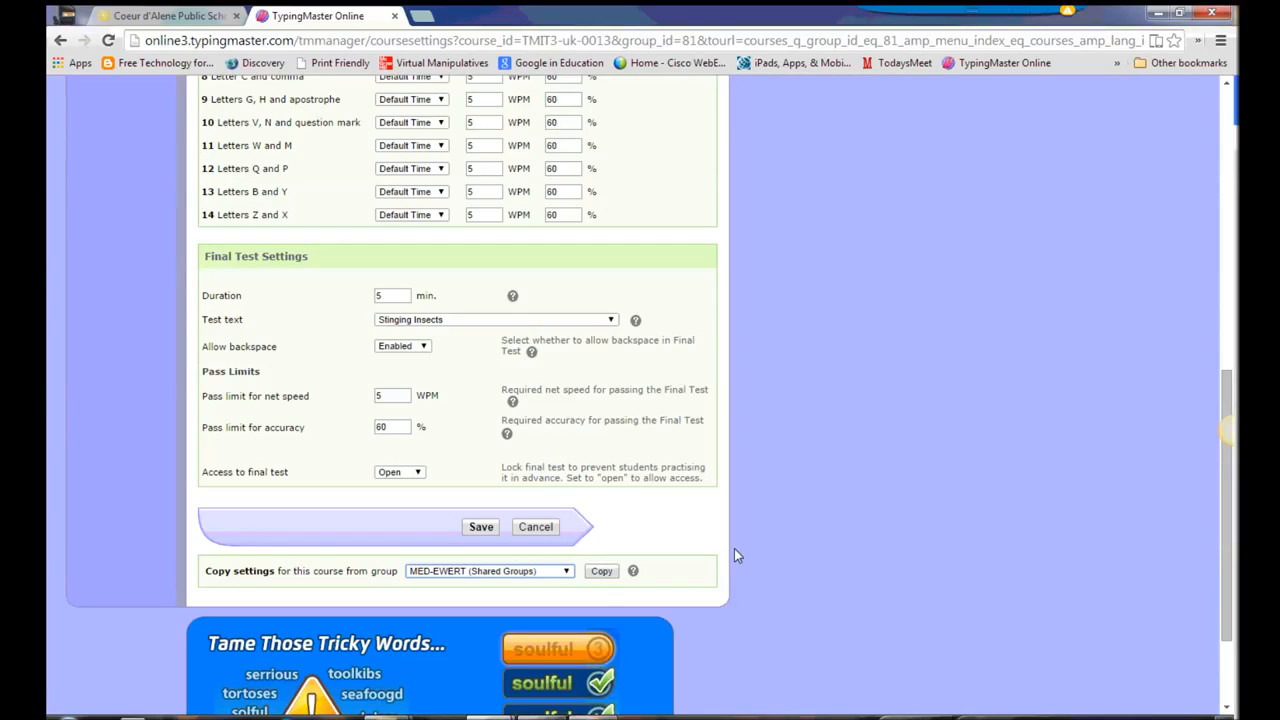